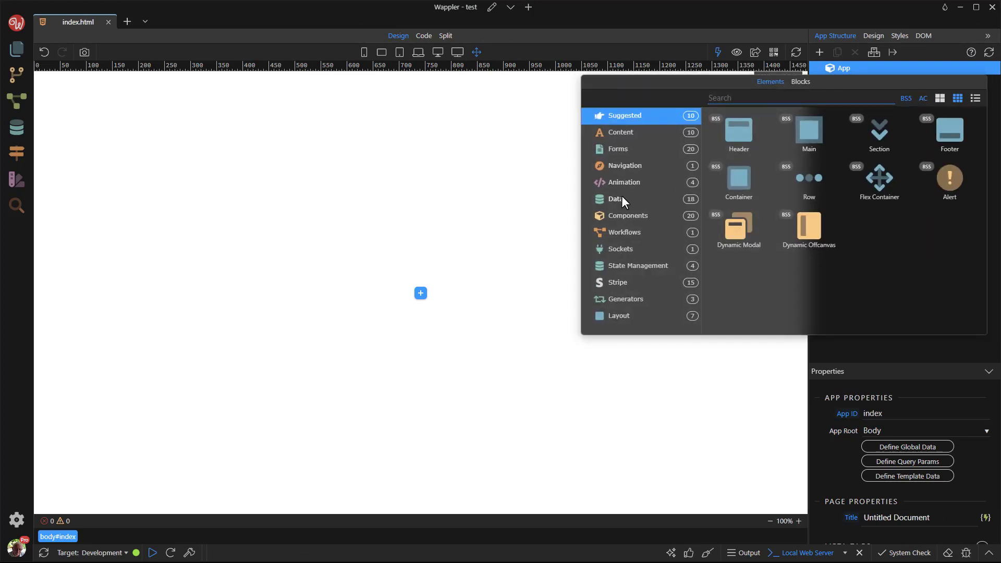
# - Add a JSON Data Source, jsonDS1, with its URL set to data.json
pyautogui.click(616, 199)
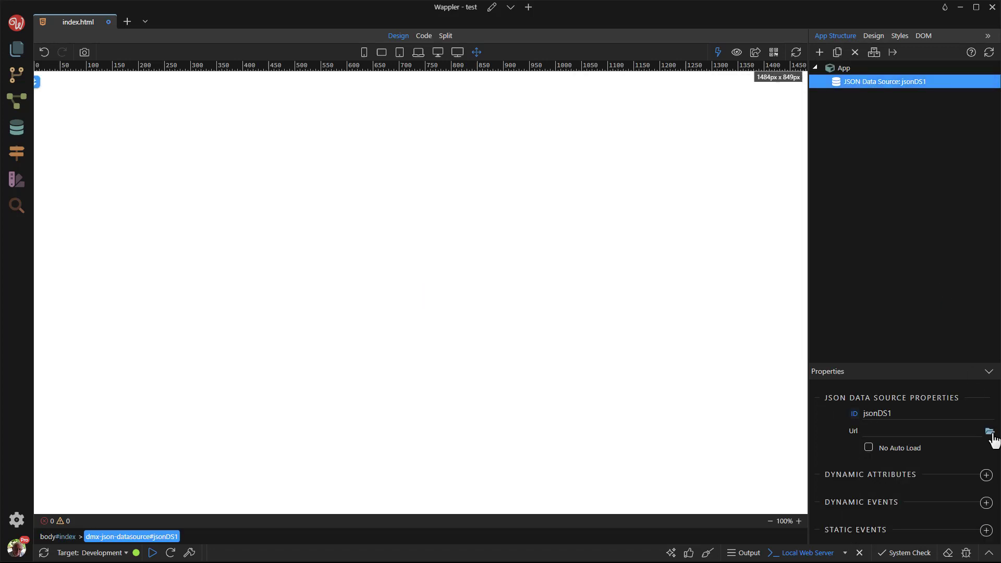
pyautogui.click(990, 430)
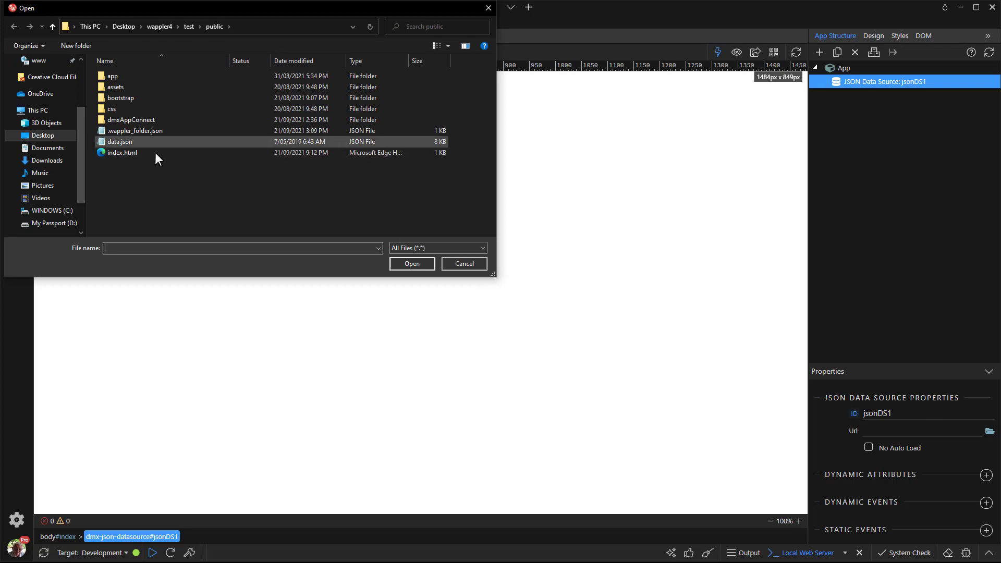
pyautogui.click(120, 141)
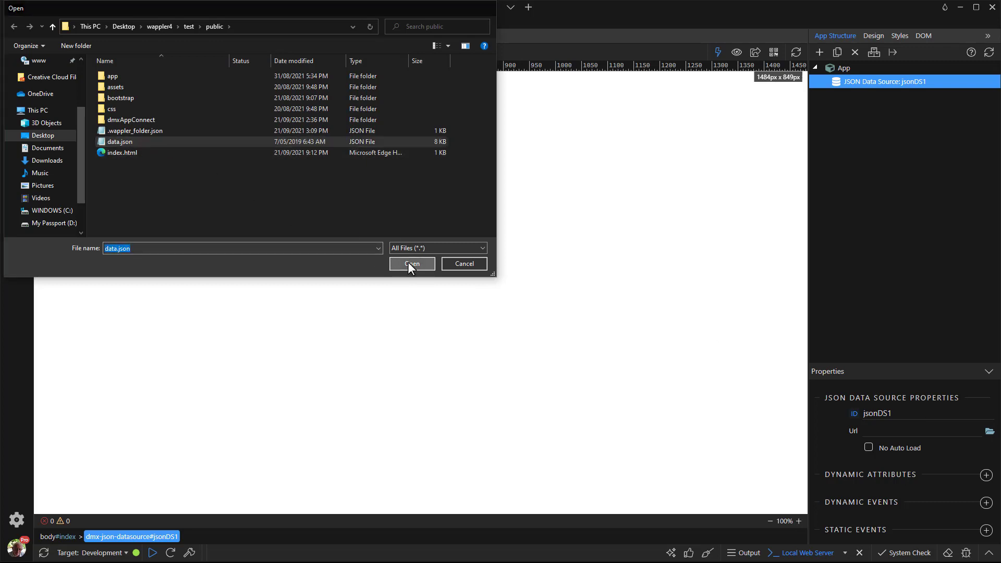
pyautogui.click(412, 264)
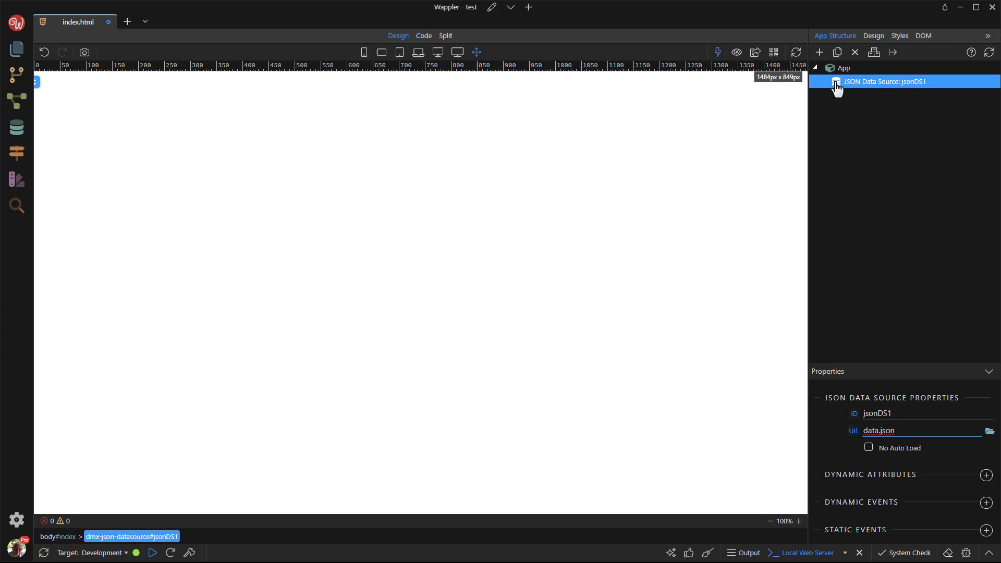
# - Insert a Container, nest a Row inside it, and a Column inside the row
pyautogui.click(820, 53)
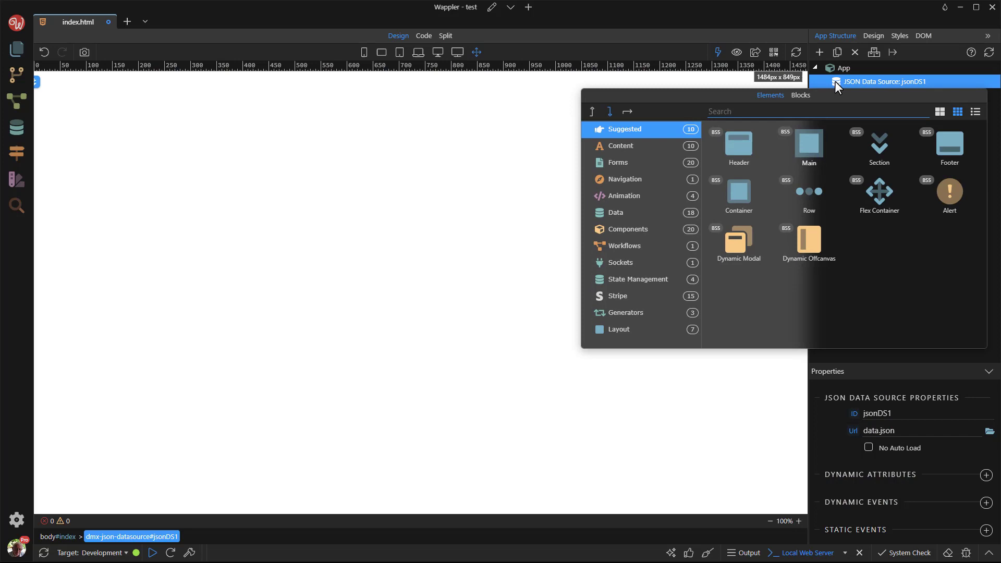
pyautogui.click(738, 191)
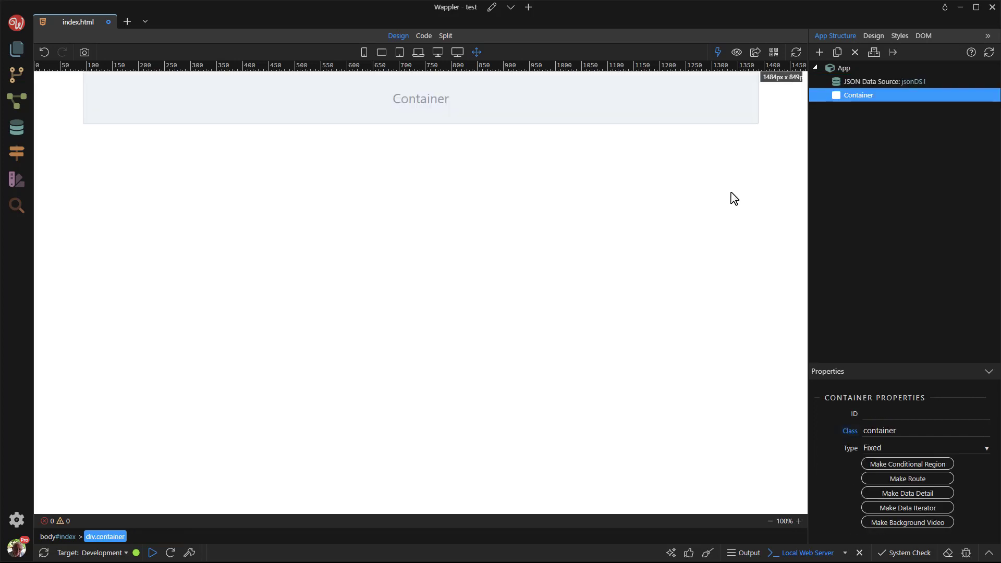
pyautogui.click(420, 82)
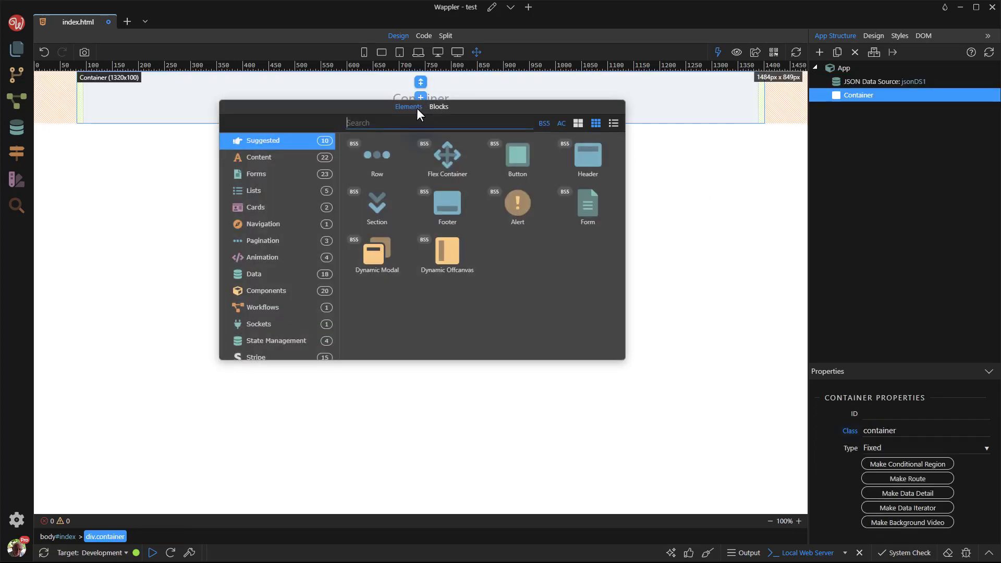
pyautogui.click(376, 156)
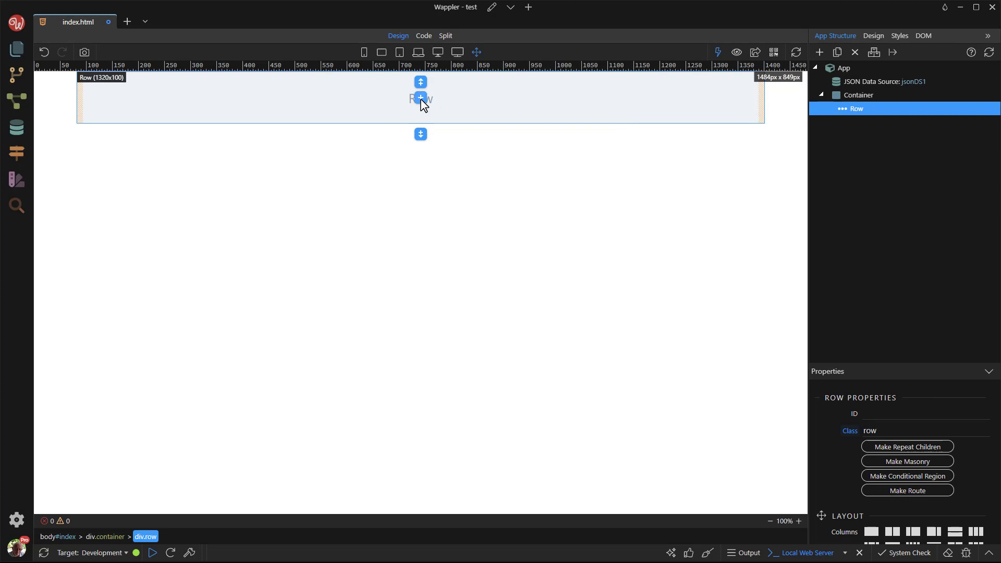
pyautogui.click(421, 98)
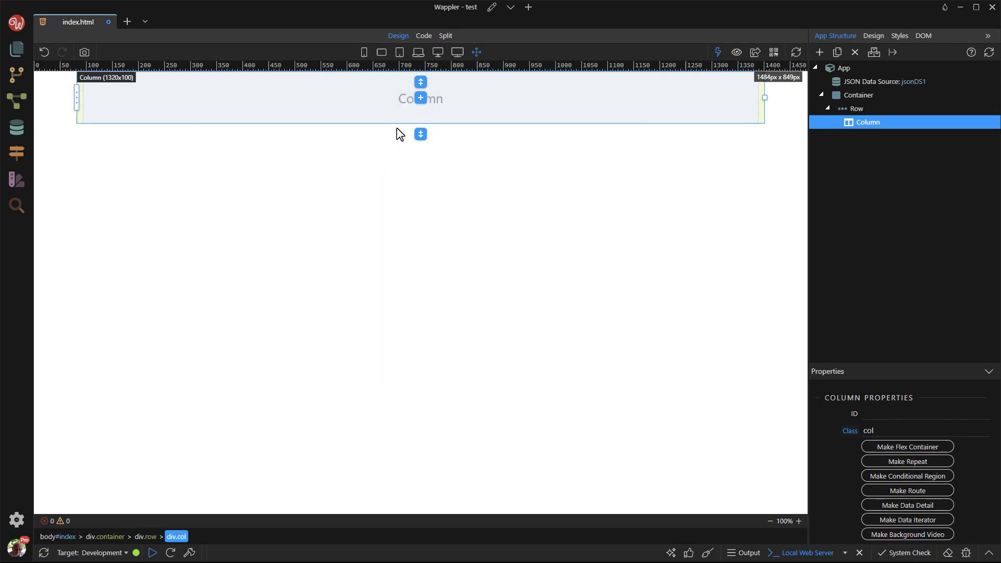
pyautogui.click(421, 99)
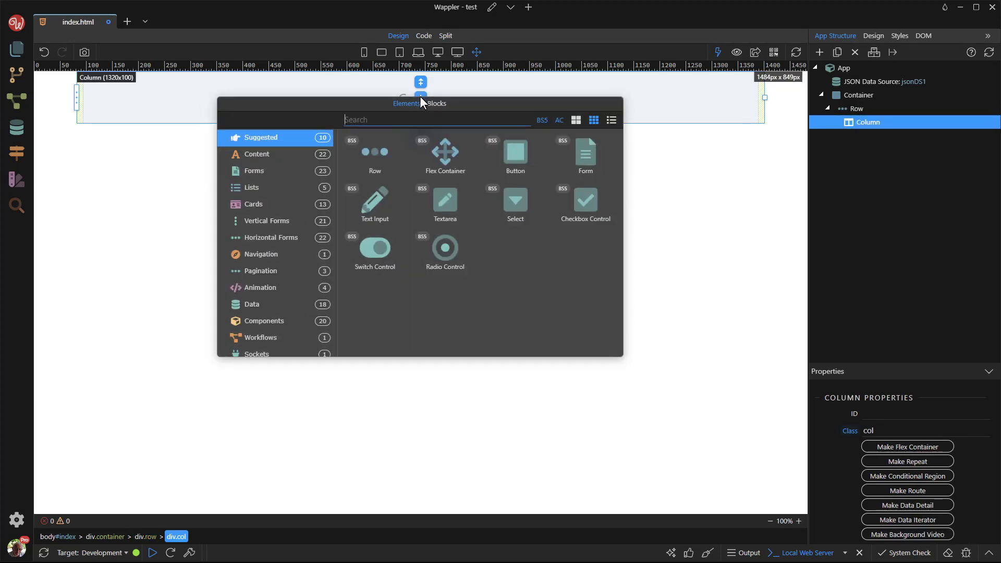
# - Insert Accordion Cards found by searching 'acc', then delete the third and second cards
pyautogui.write('acc')
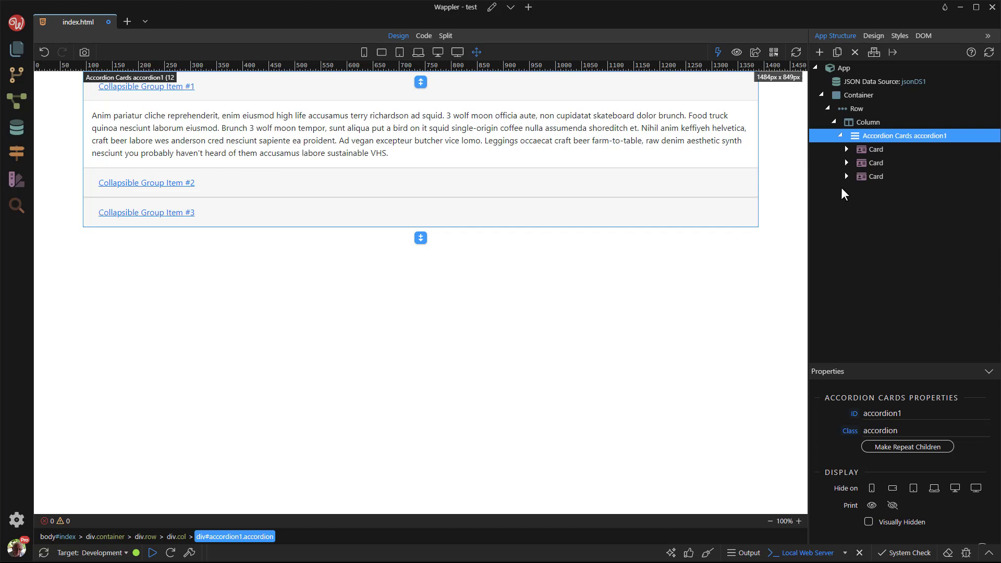
pyautogui.click(876, 176)
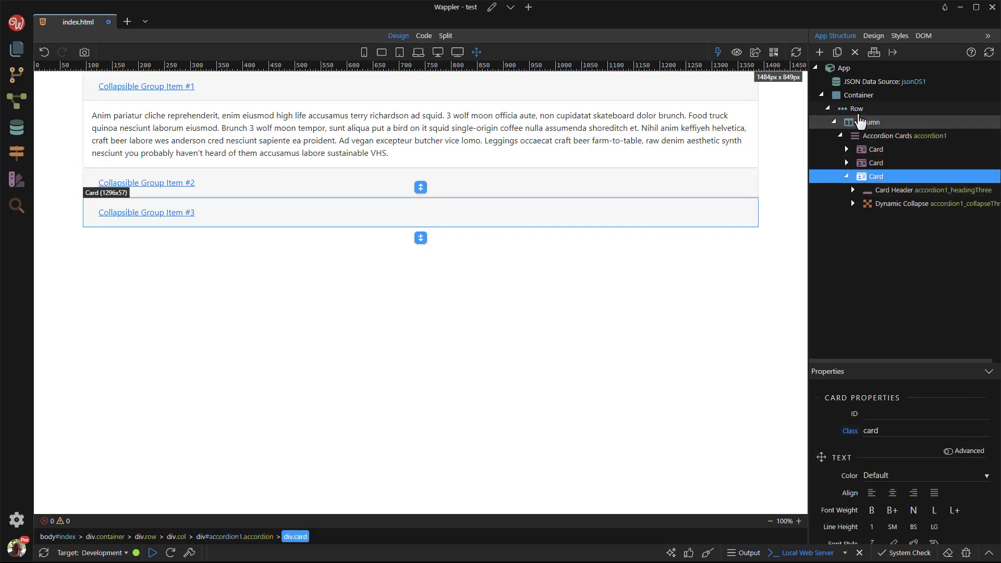
pyautogui.click(907, 136)
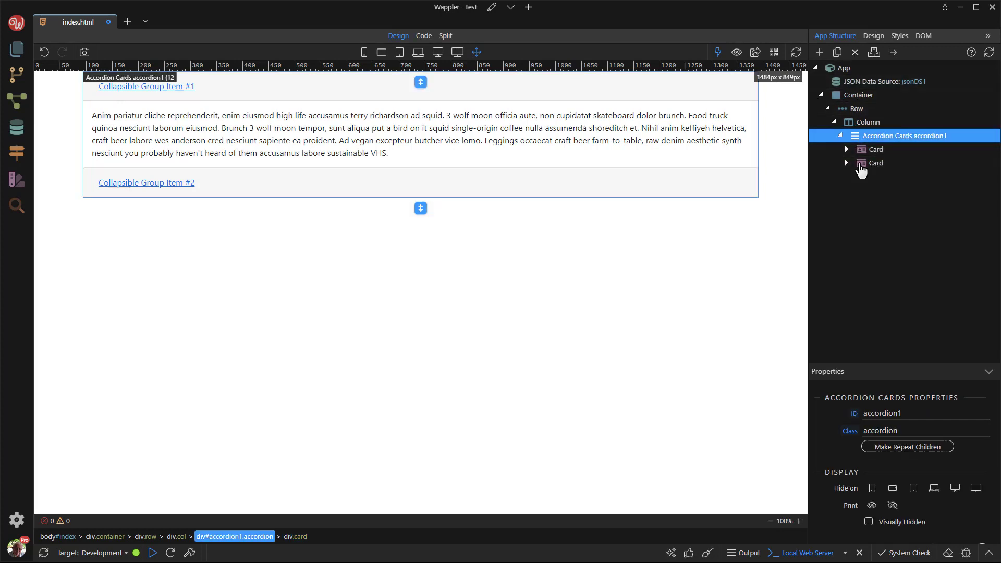
pyautogui.click(876, 162)
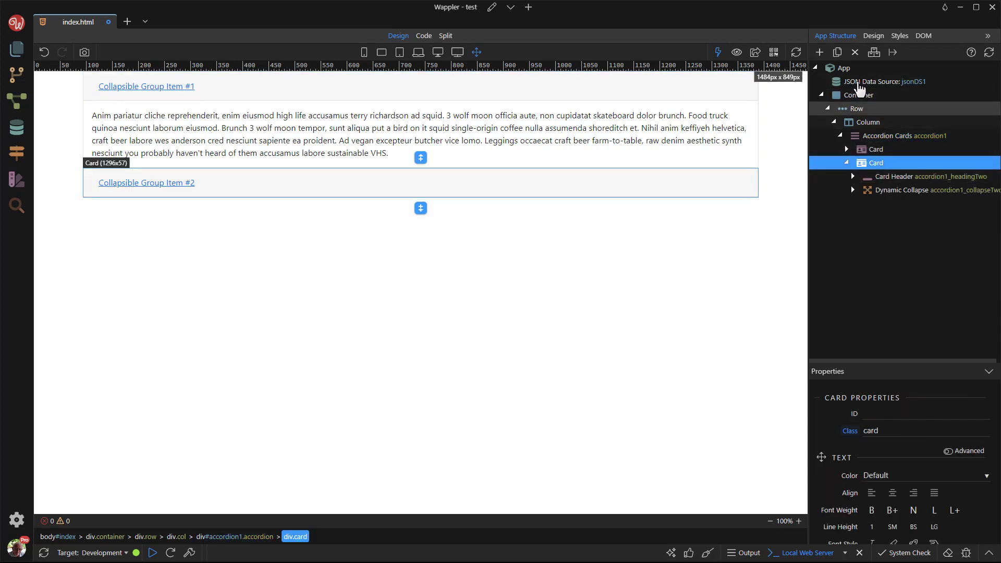
pyautogui.click(905, 135)
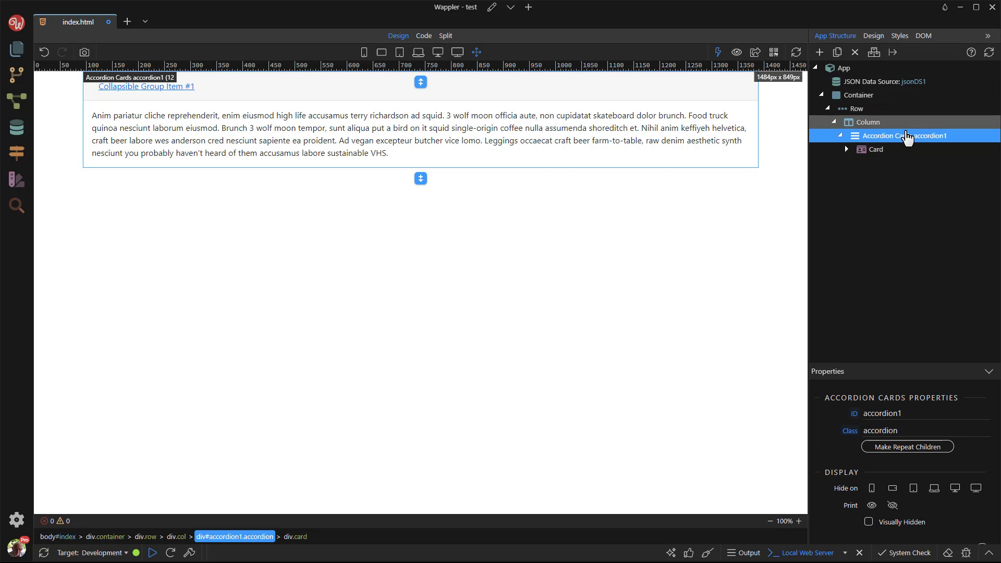
pyautogui.moveTo(907, 446)
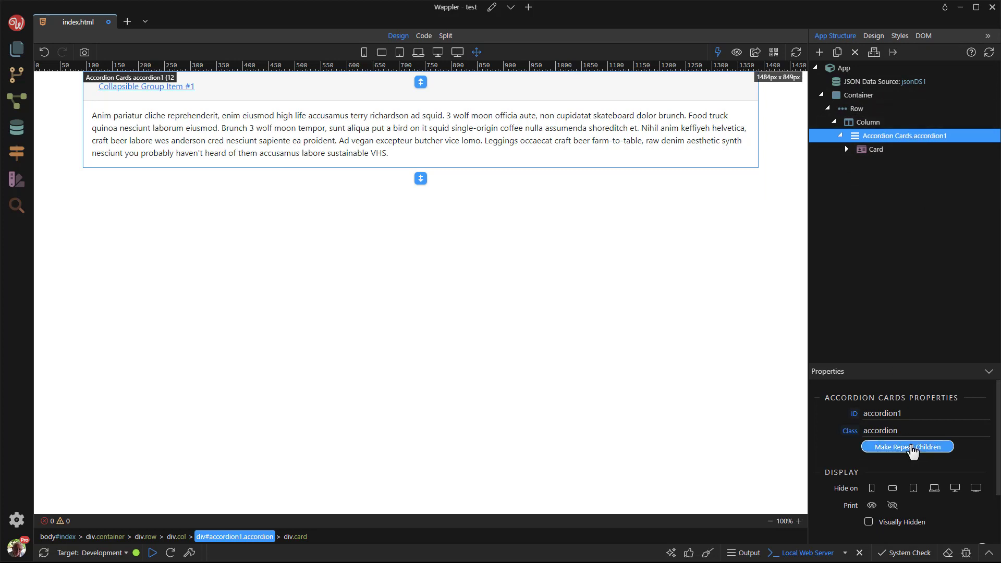
# - Make accordion1 repeat over the JSON data source's list
pyautogui.click(908, 446)
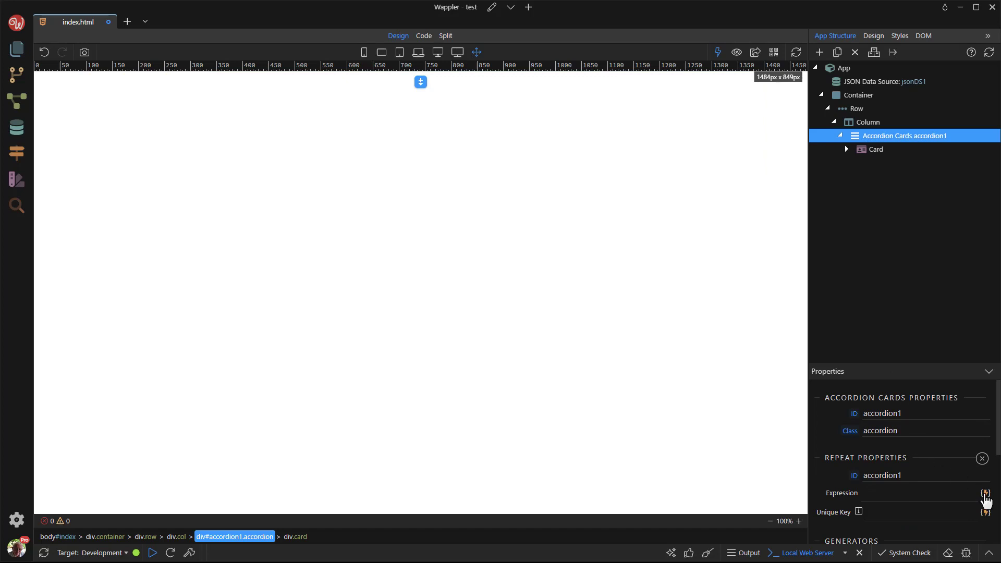
pyautogui.click(986, 493)
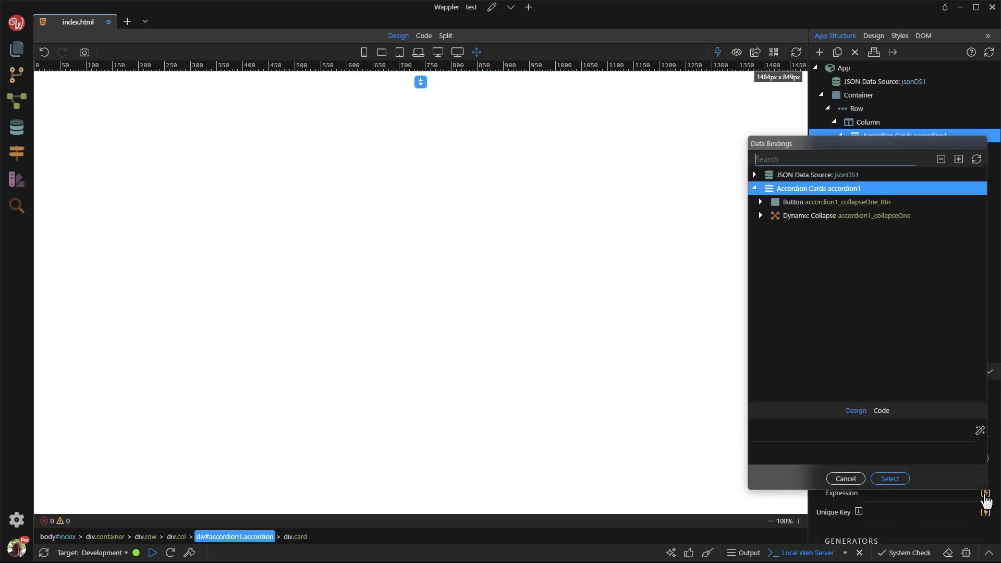
pyautogui.click(759, 175)
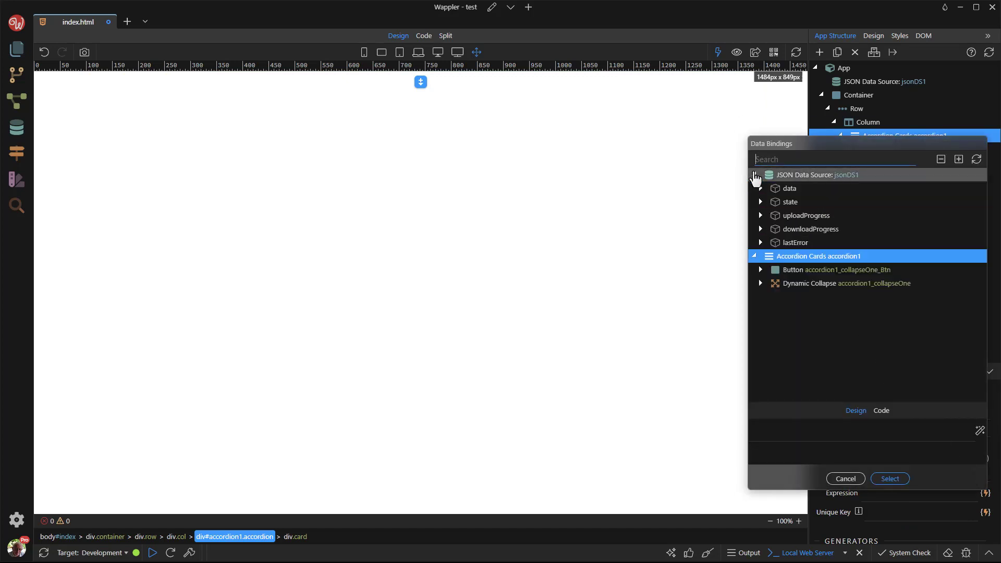
pyautogui.click(760, 188)
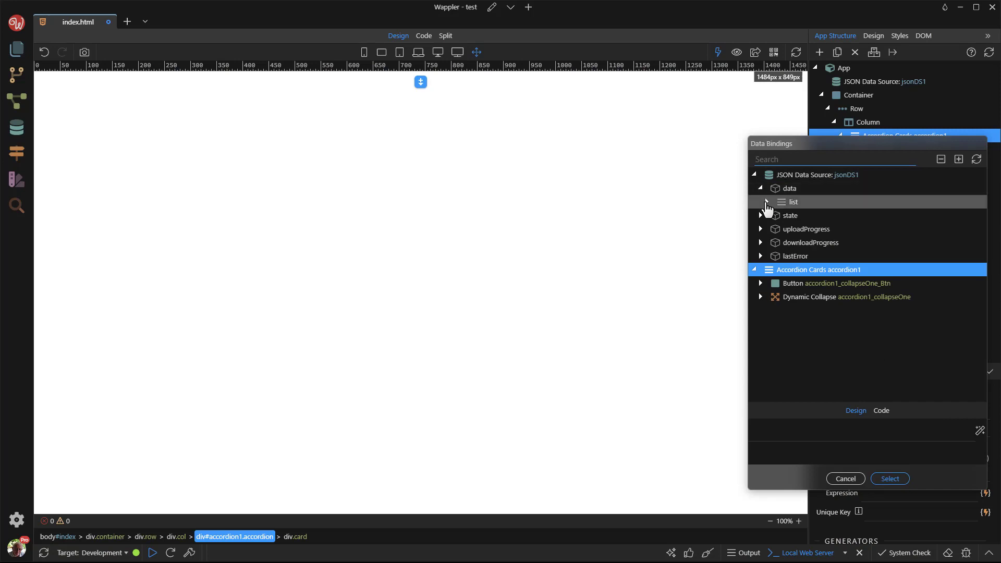
pyautogui.click(791, 202)
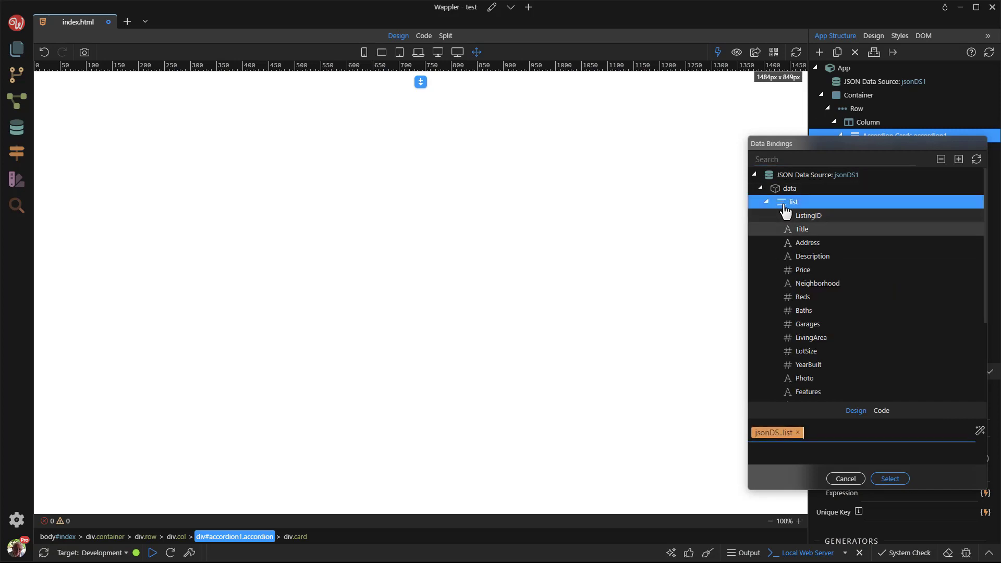
pyautogui.click(889, 478)
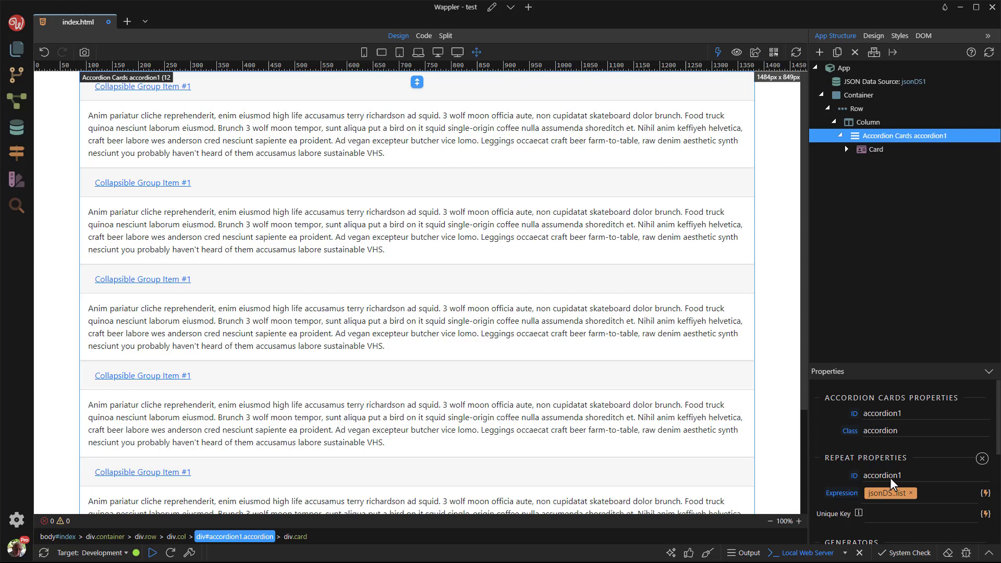
pyautogui.moveTo(872, 319)
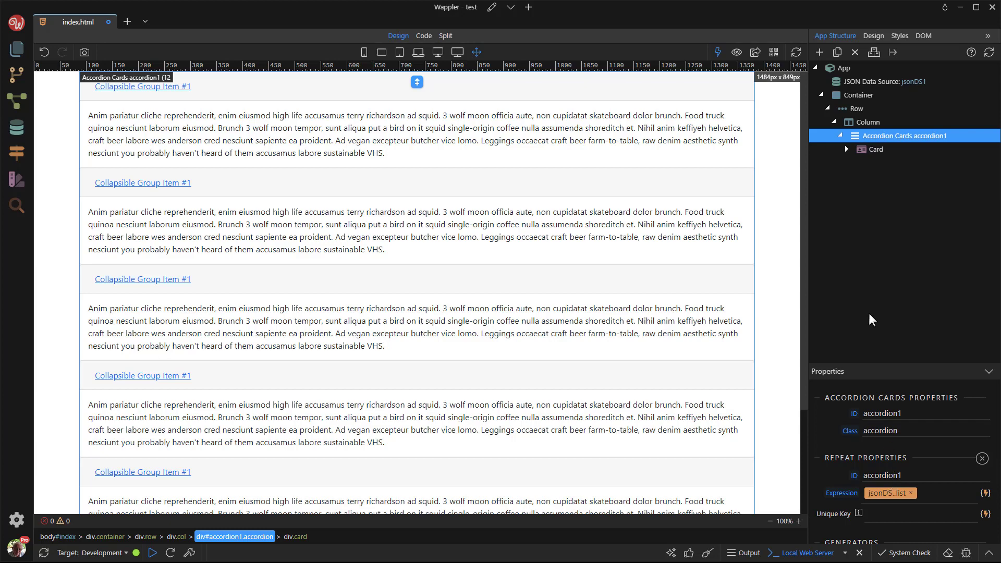
pyautogui.moveTo(849, 153)
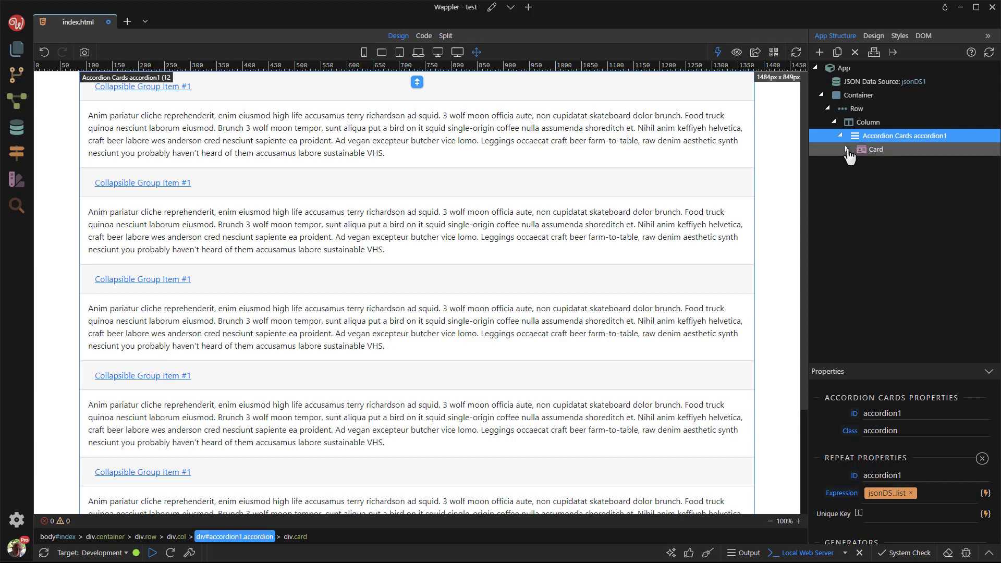
# - Uncheck Show on the card's Dynamic Collapse so panels start collapsed
pyautogui.click(843, 149)
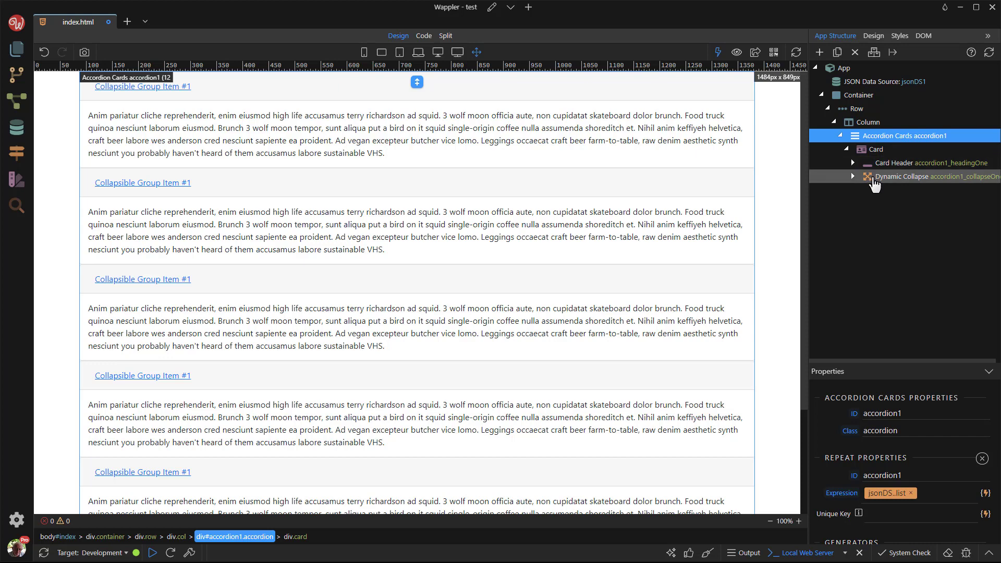
pyautogui.click(937, 176)
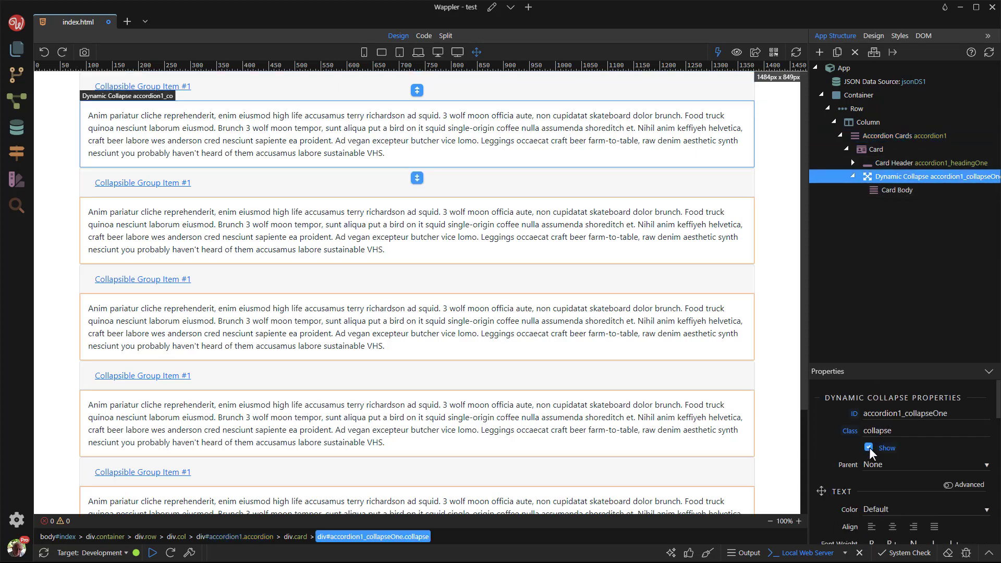
pyautogui.click(868, 447)
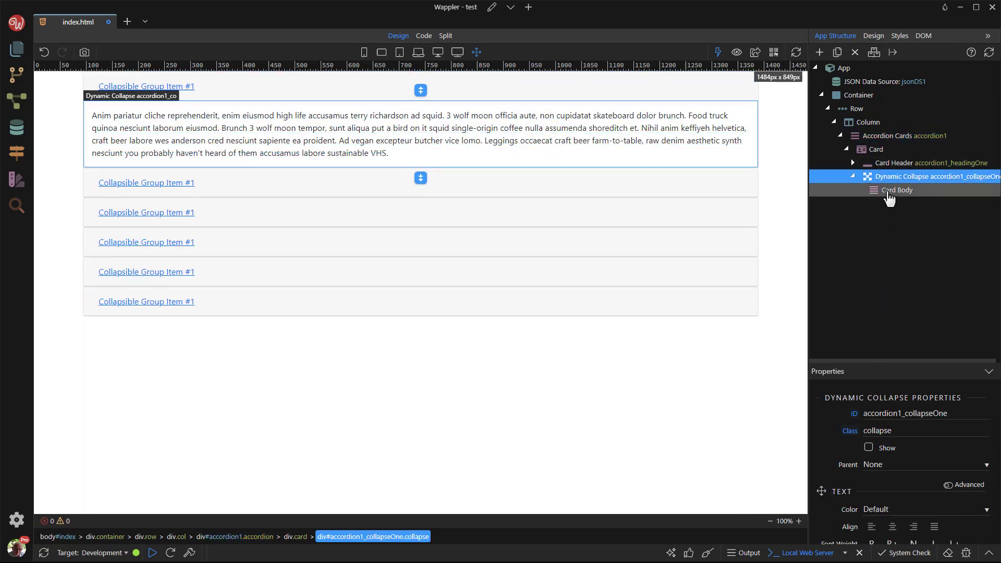
pyautogui.click(897, 190)
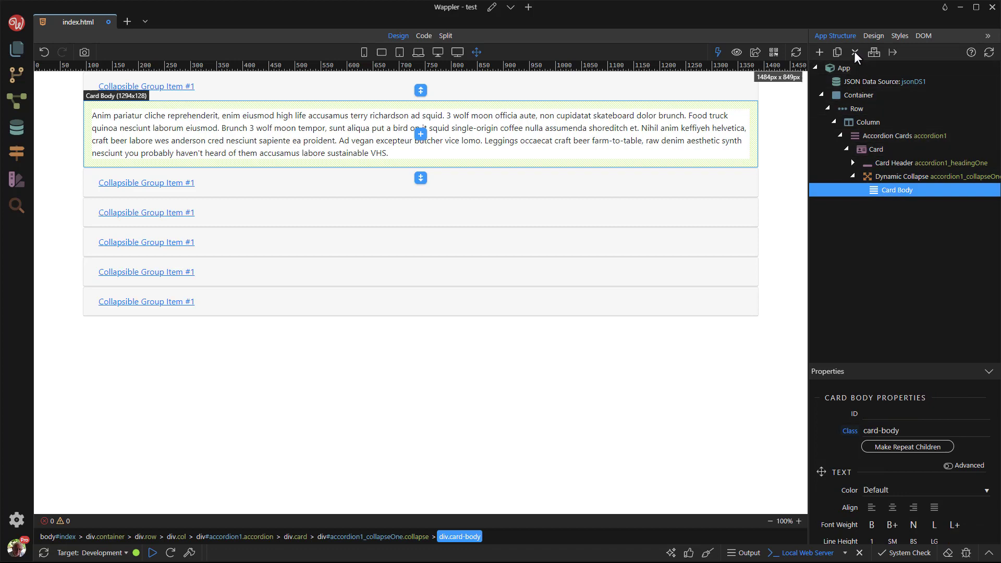
# - Replace the lorem ipsum Card Body with a new Card Body holding Card Text
pyautogui.click(820, 53)
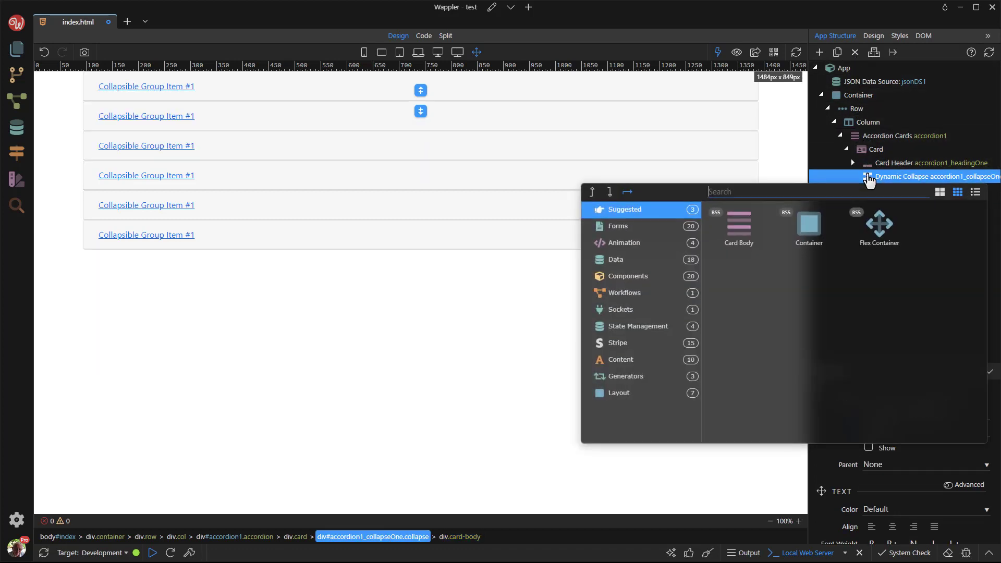
pyautogui.click(737, 226)
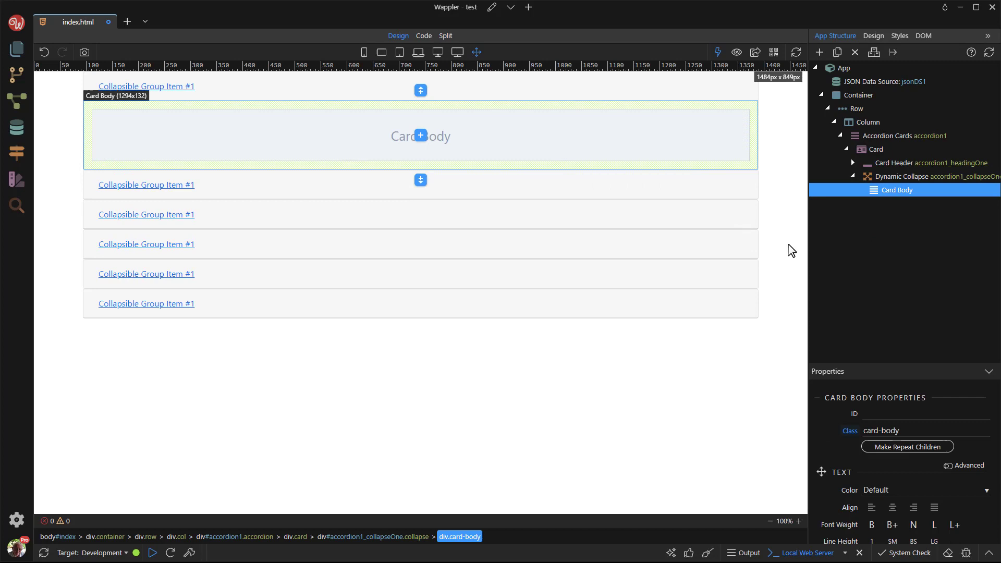
pyautogui.moveTo(885, 205)
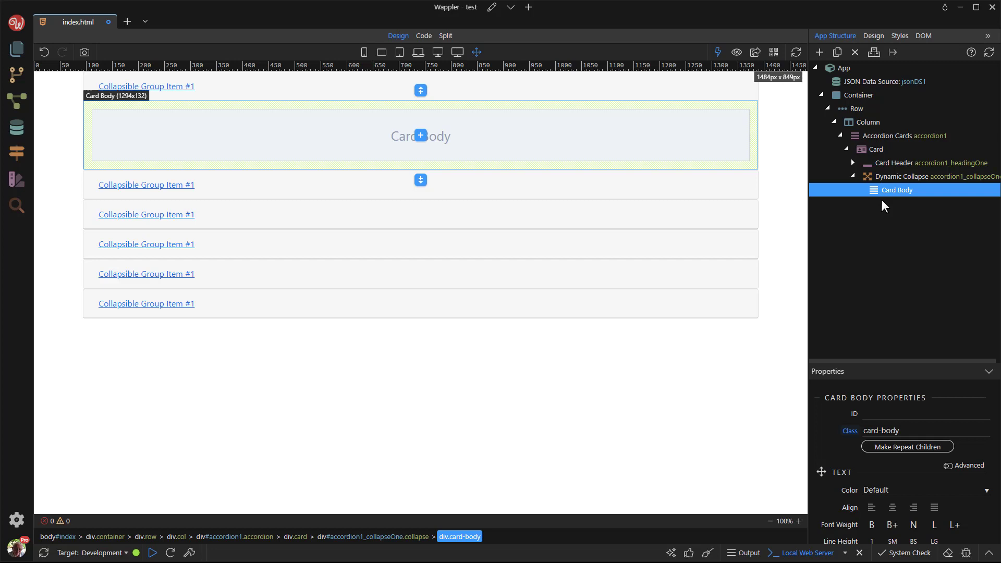
pyautogui.moveTo(882, 205)
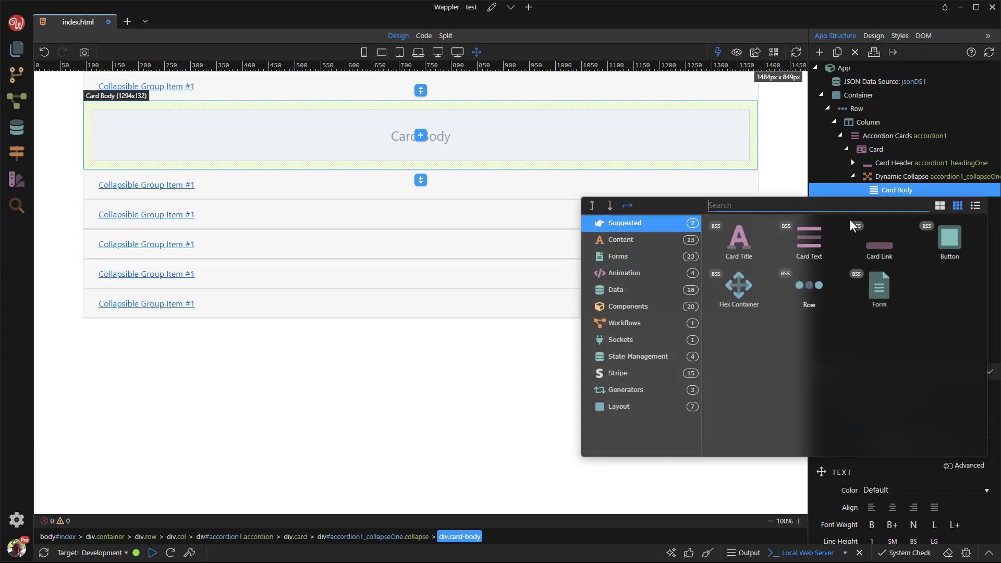
pyautogui.click(808, 239)
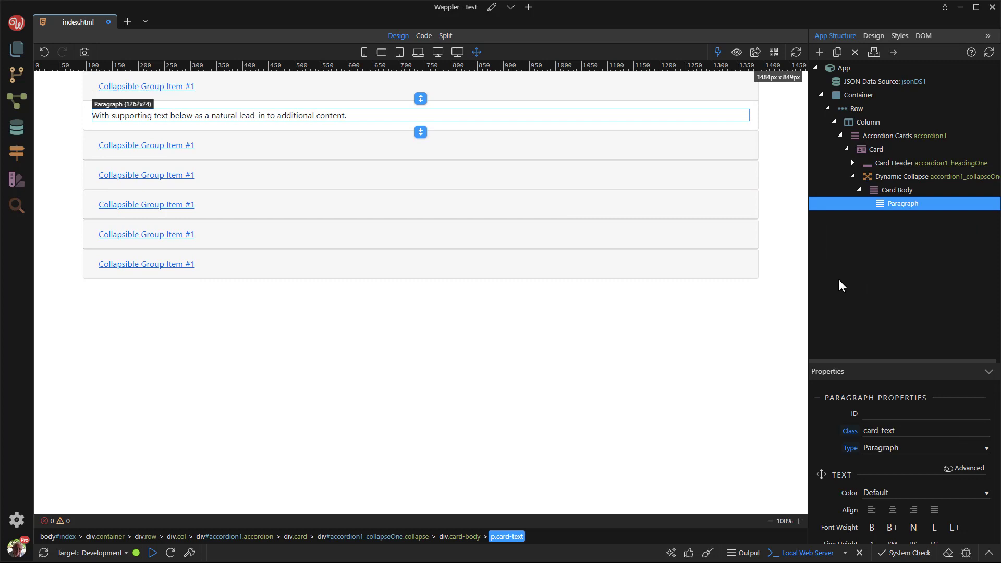
pyautogui.moveTo(882, 217)
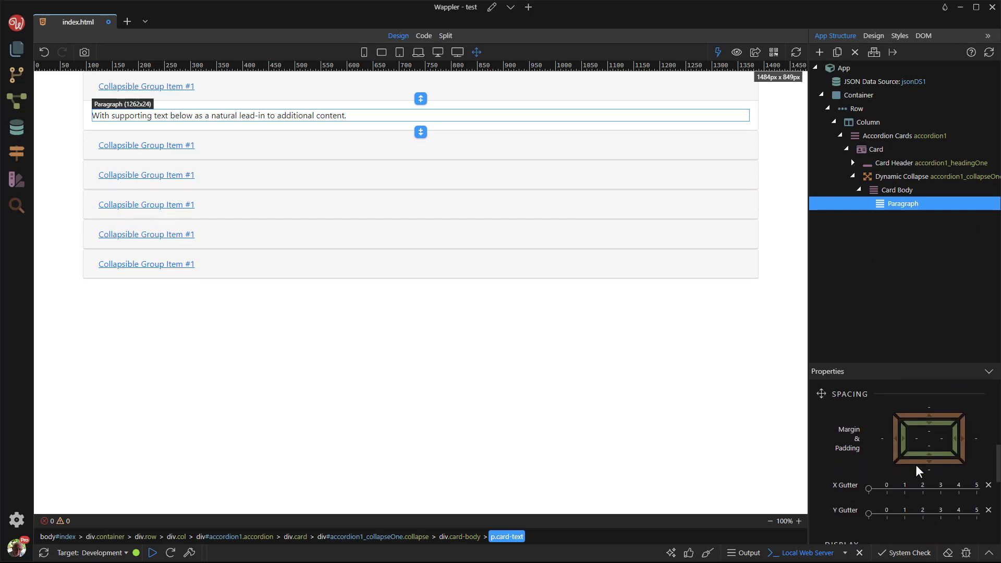
# - Add a Display > Inner Text dynamic attribute bound to Neighborhood, showing Porto Village
pyautogui.scroll(-3)
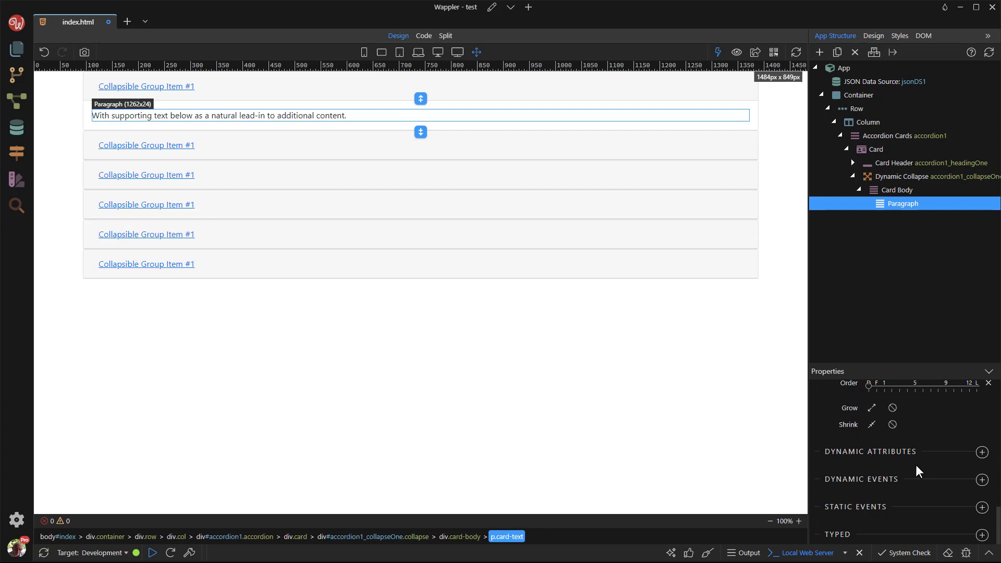
pyautogui.click(983, 451)
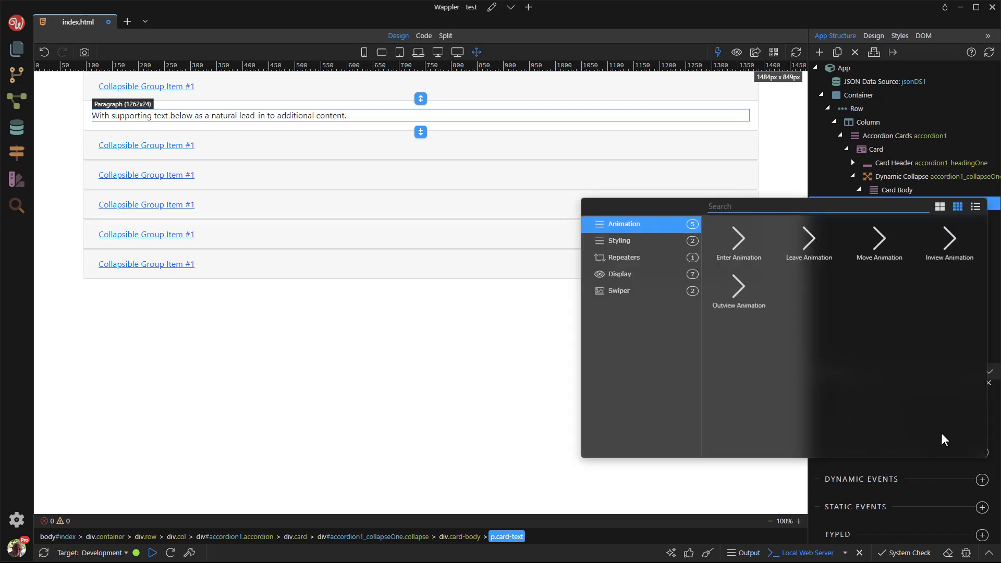
pyautogui.click(621, 274)
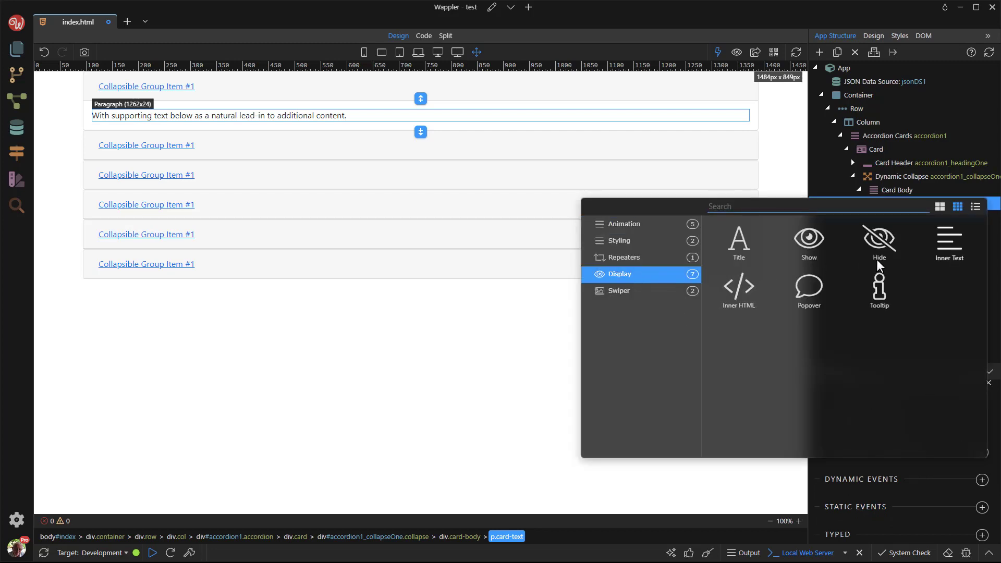
pyautogui.click(948, 242)
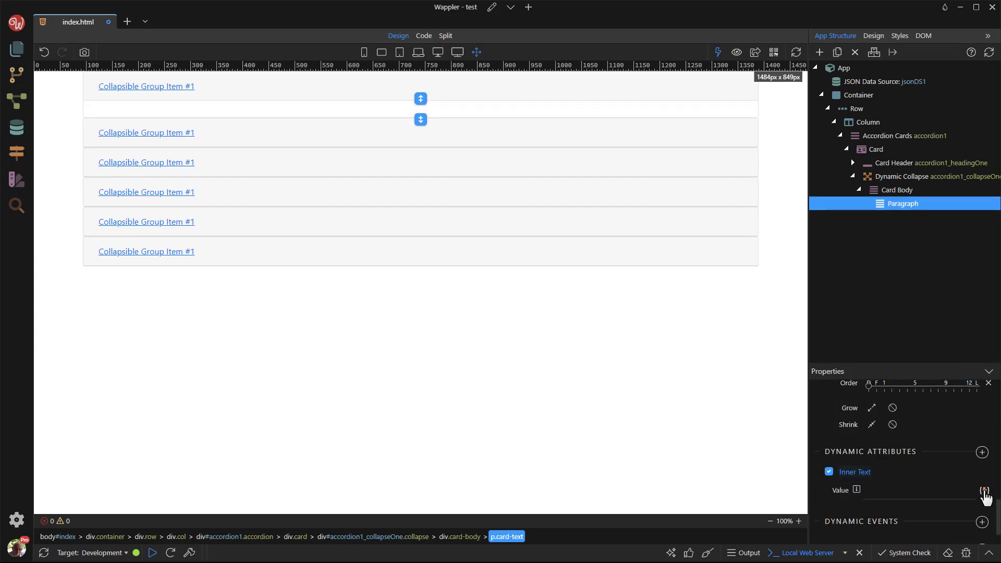
pyautogui.click(984, 490)
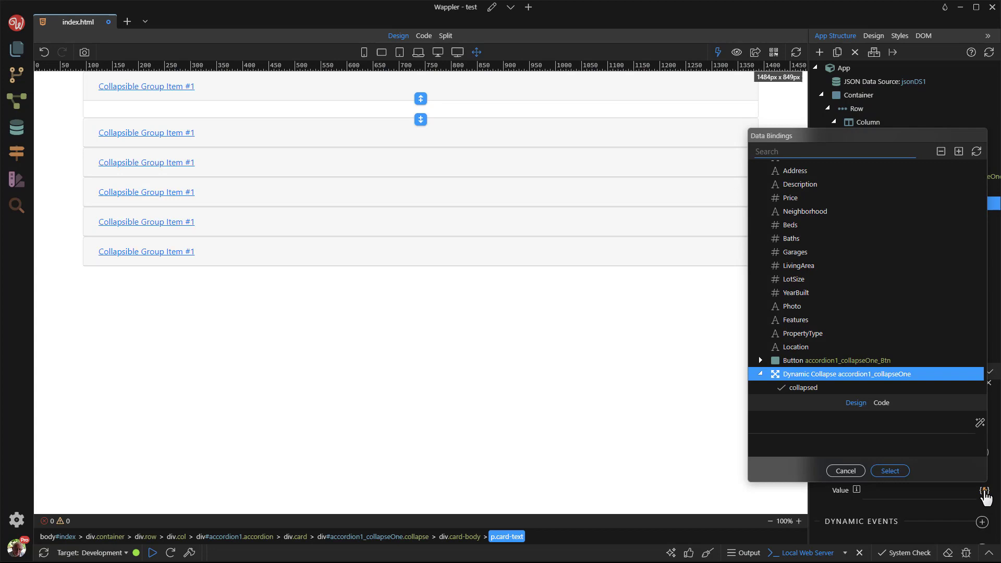
pyautogui.moveTo(824, 216)
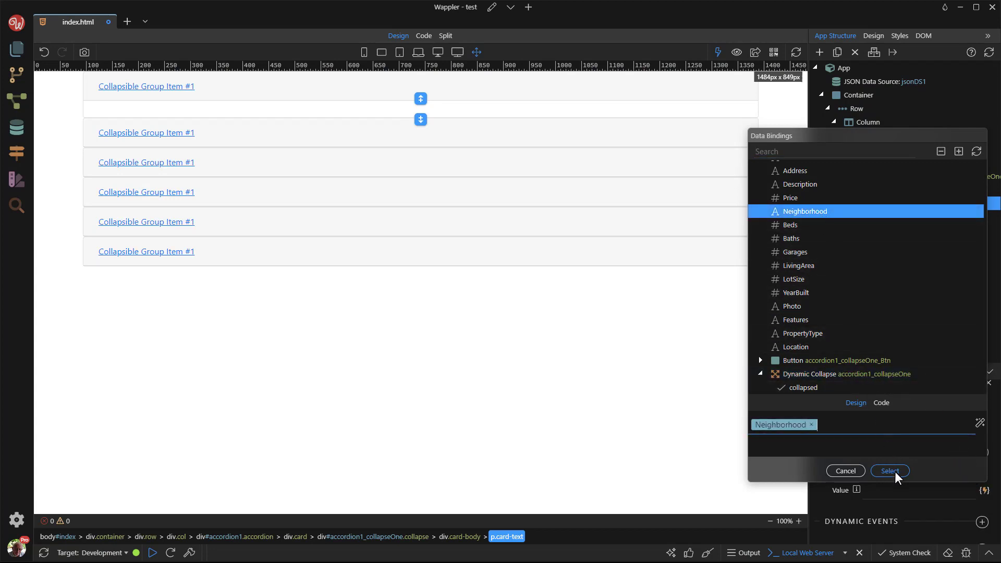
pyautogui.click(890, 471)
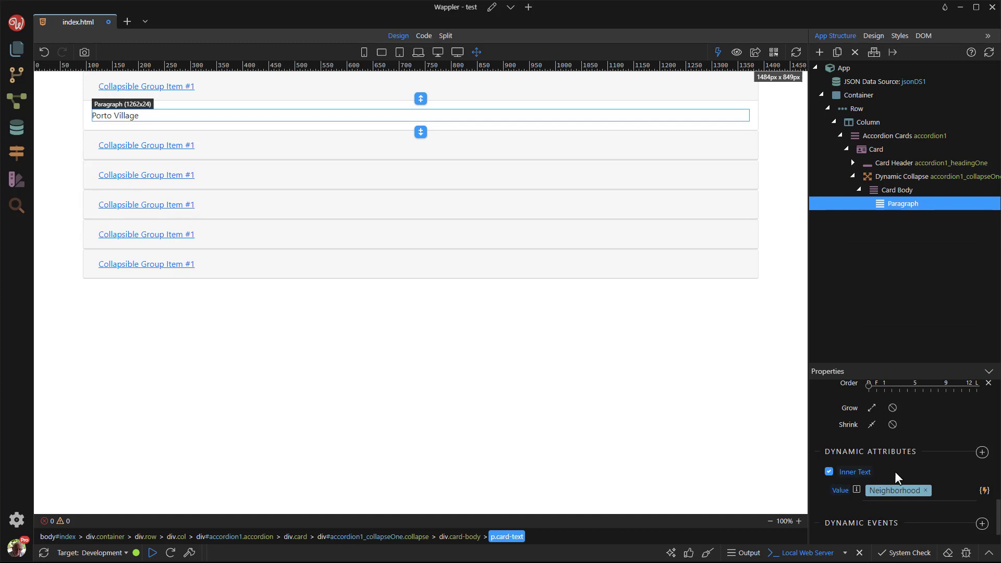
pyautogui.moveTo(897, 453)
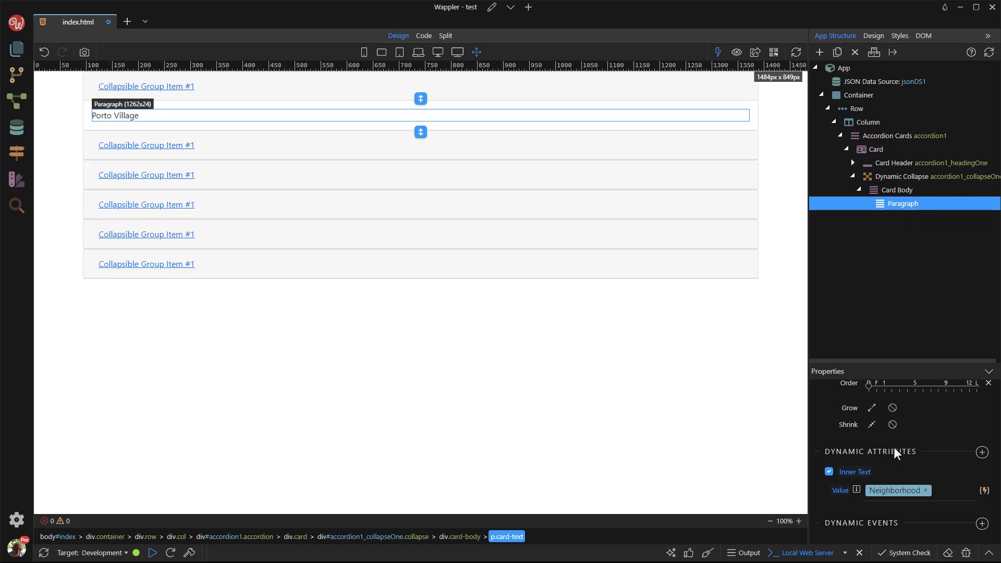
pyautogui.click(930, 163)
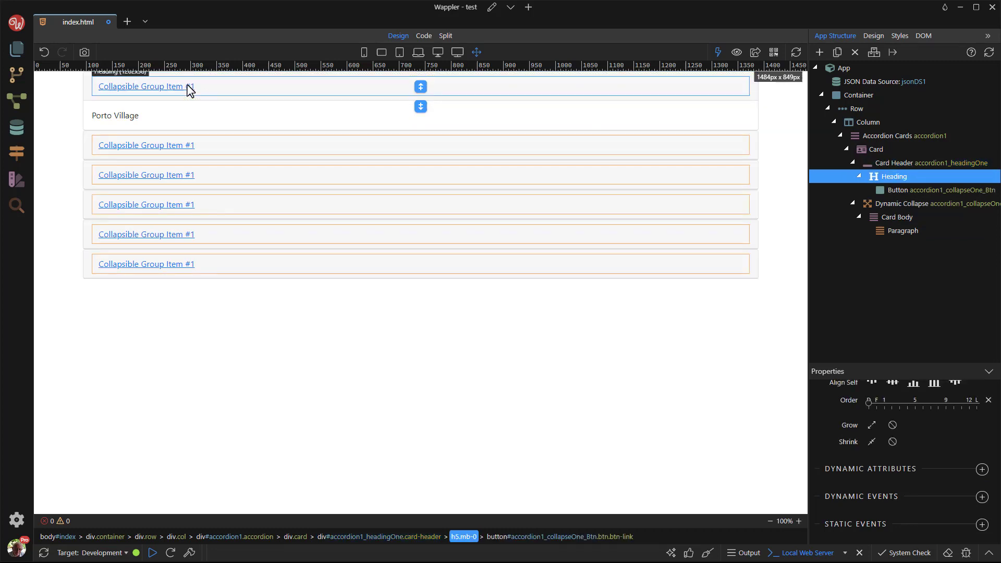
# - Bind the first card's heading button text to Title
pyautogui.click(146, 86)
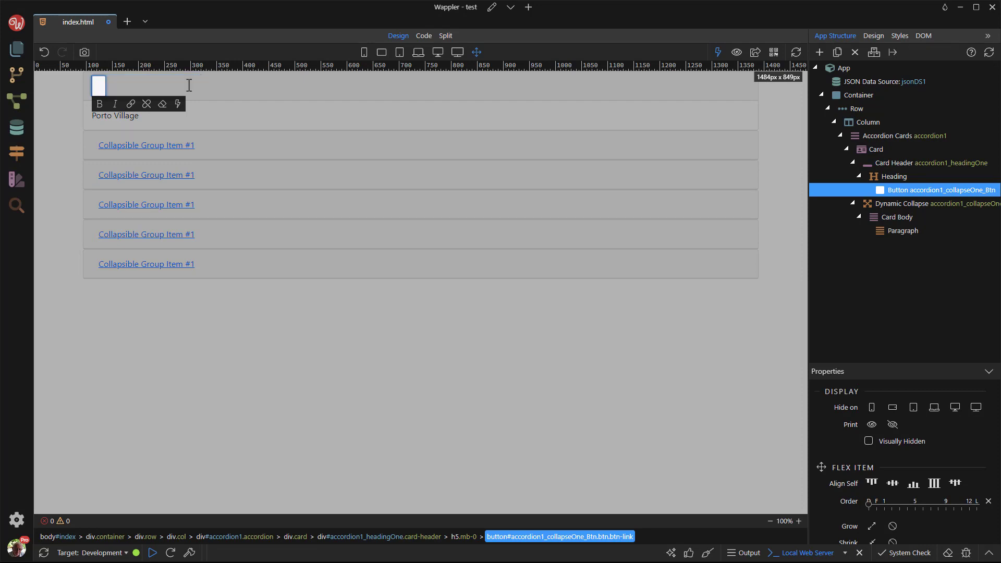
pyautogui.moveTo(190, 89)
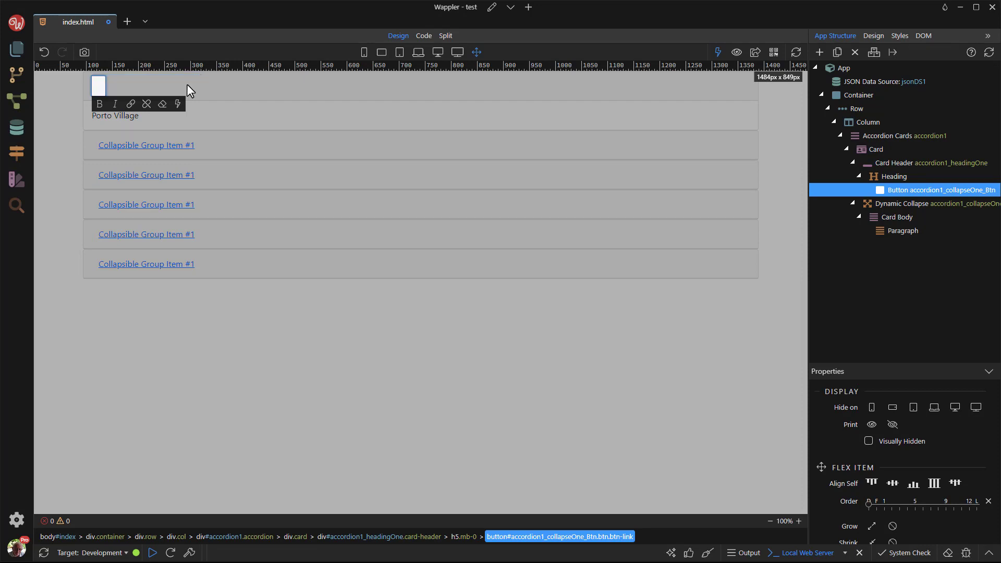
pyautogui.click(177, 104)
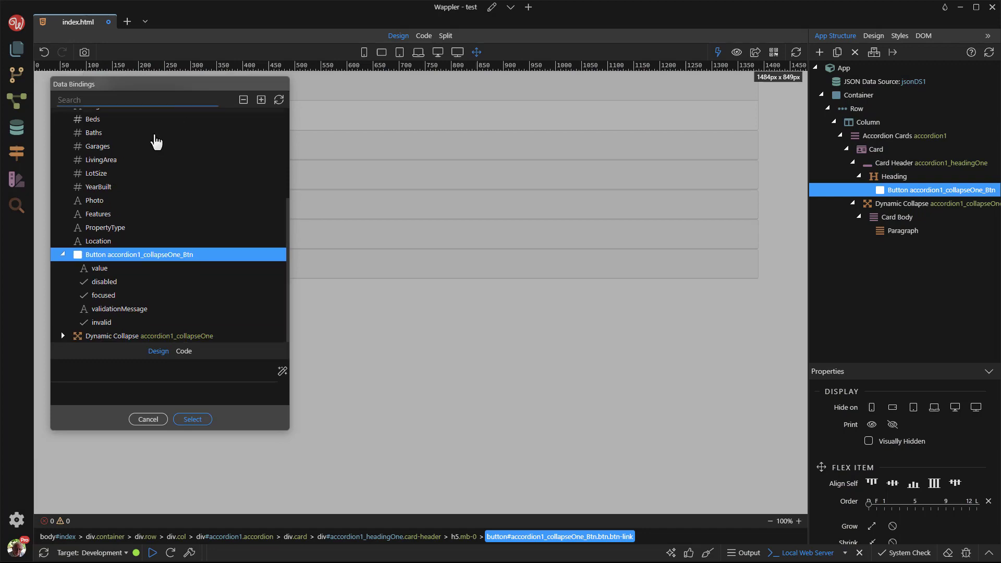
pyautogui.scroll(3)
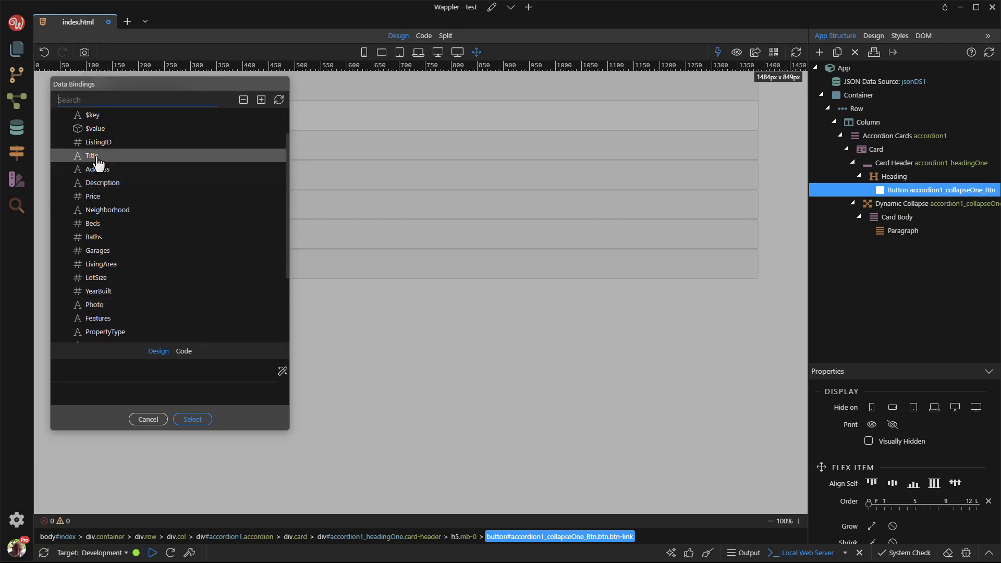
pyautogui.click(92, 156)
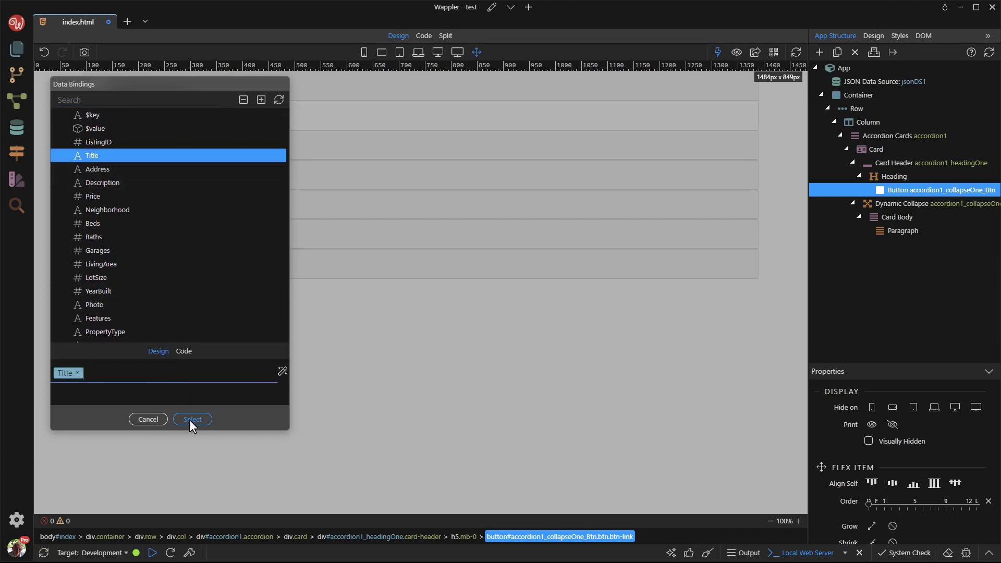
pyautogui.click(191, 419)
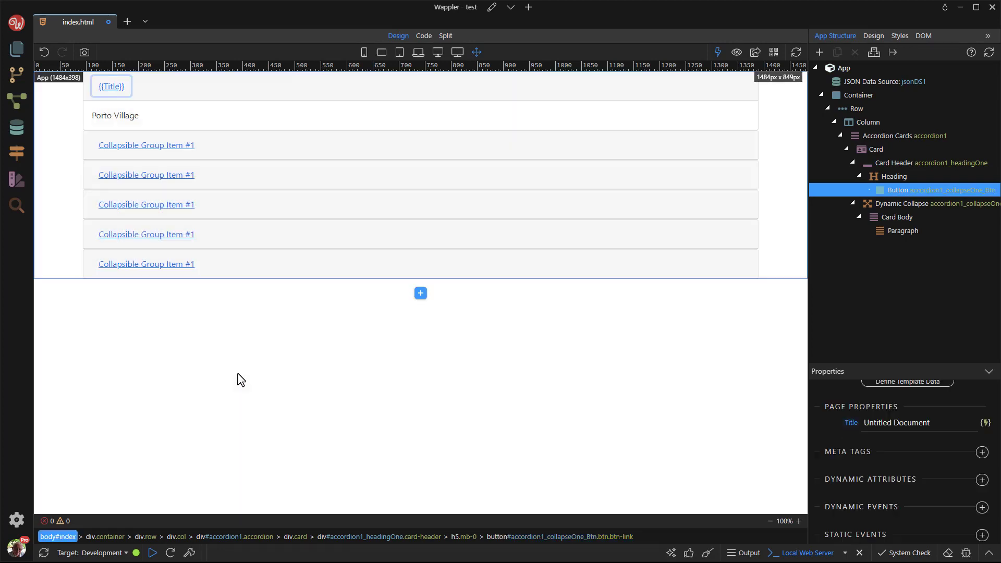
# - Show the listing titles like South Miami and Houston and save the page
pyautogui.click(842, 68)
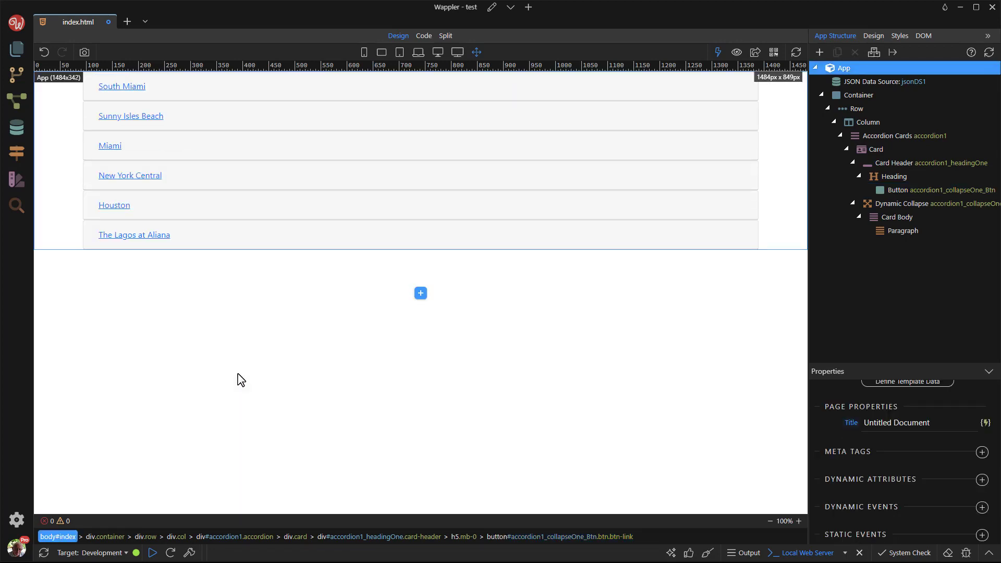
pyautogui.press('ctrl+s')
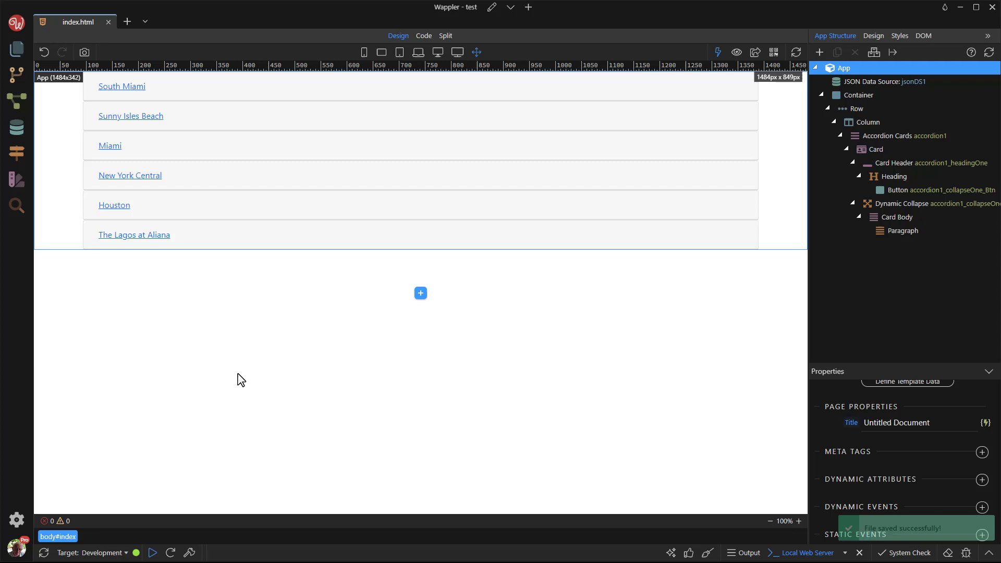
pyautogui.click(823, 95)
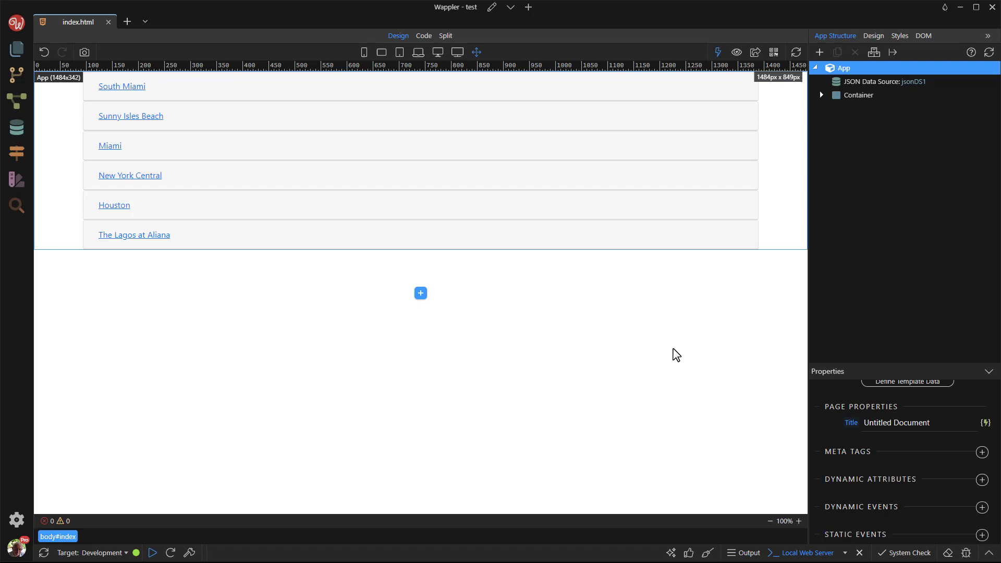
pyautogui.moveTo(458, 75)
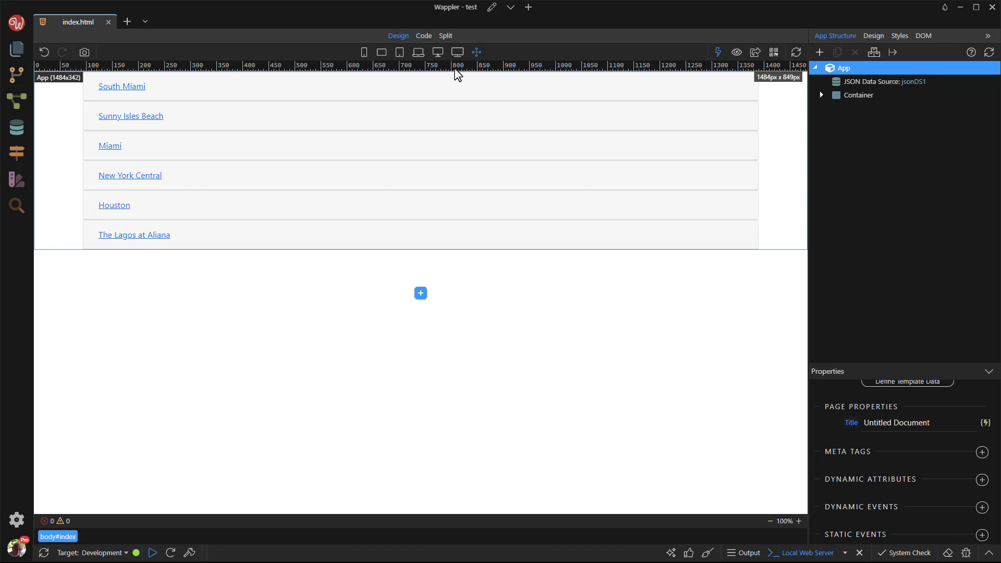
# - Switch to Code view to see the accordion card header markup
pyautogui.click(423, 36)
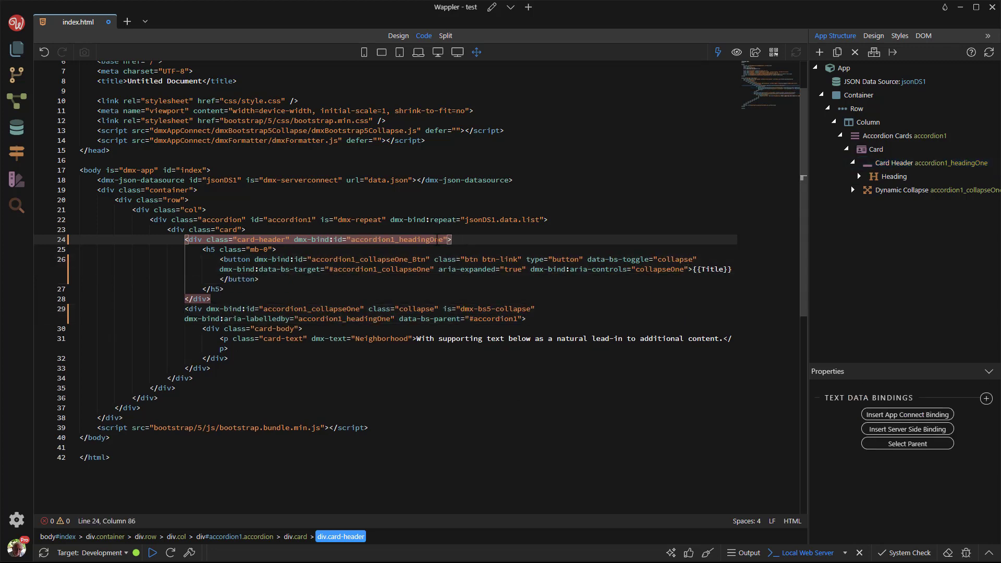
# - Replace every 'One' in the heading and collapse IDs and references with $index
pyautogui.click(929, 162)
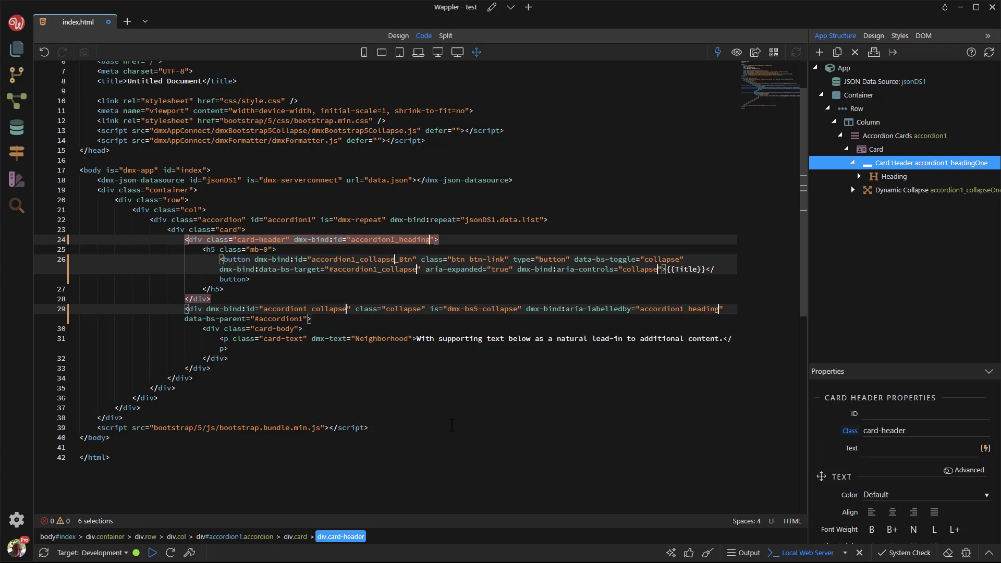
pyautogui.write('$index')
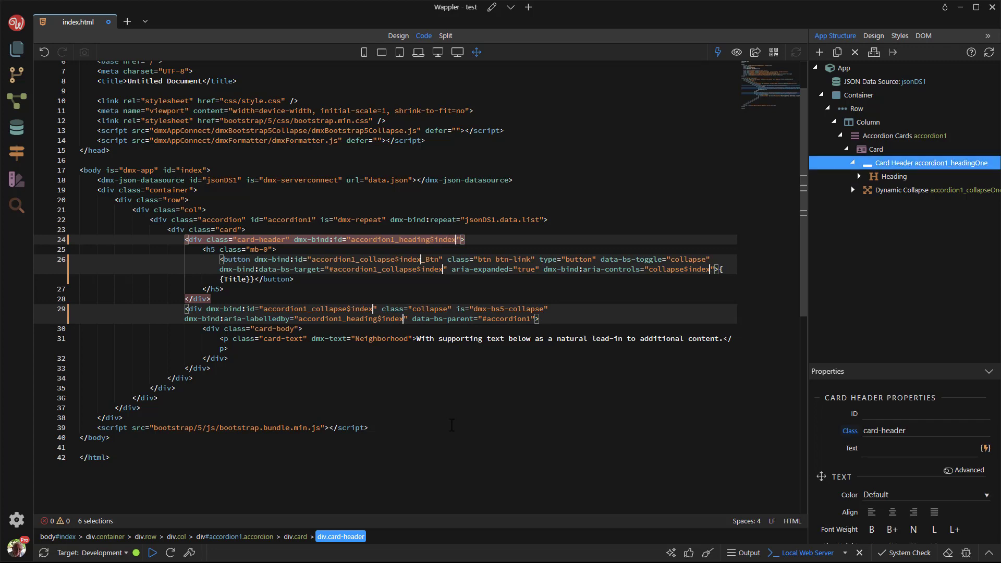
pyautogui.click(987, 448)
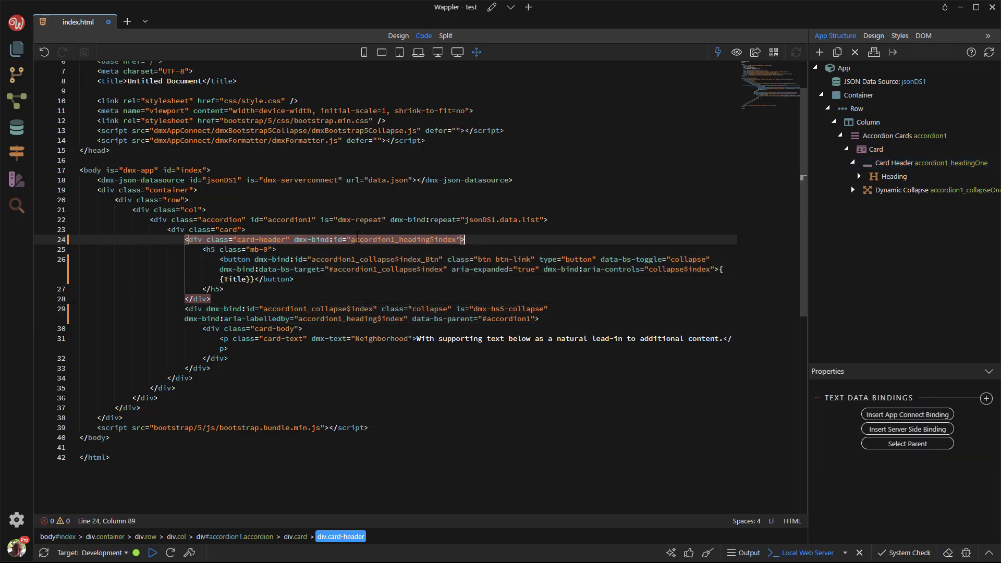
# - Rewrite bound IDs as 'accordion1_...'+$index, wrap references in {{$index}}, and save
pyautogui.click(930, 162)
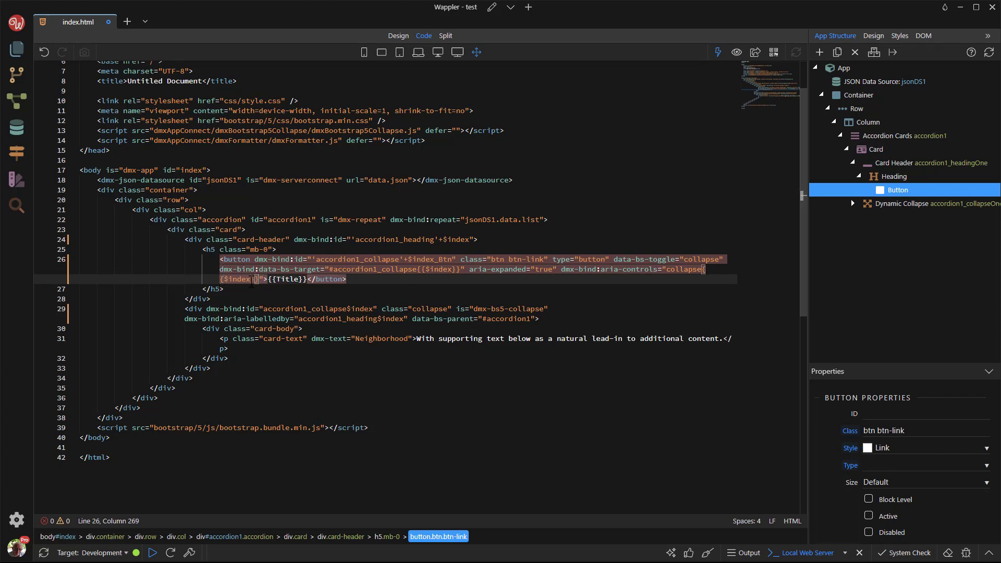
pyautogui.click(926, 203)
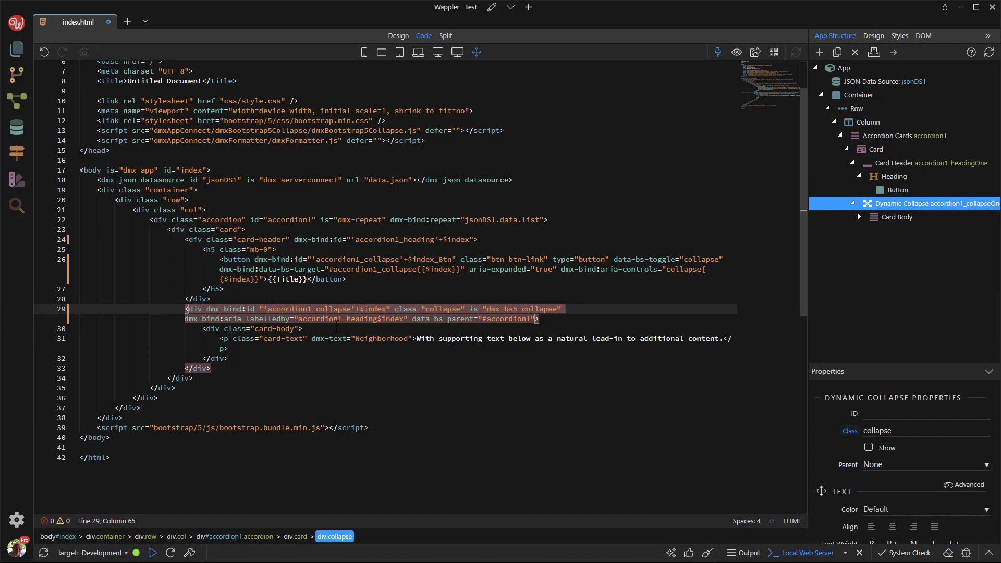
pyautogui.click(378, 319)
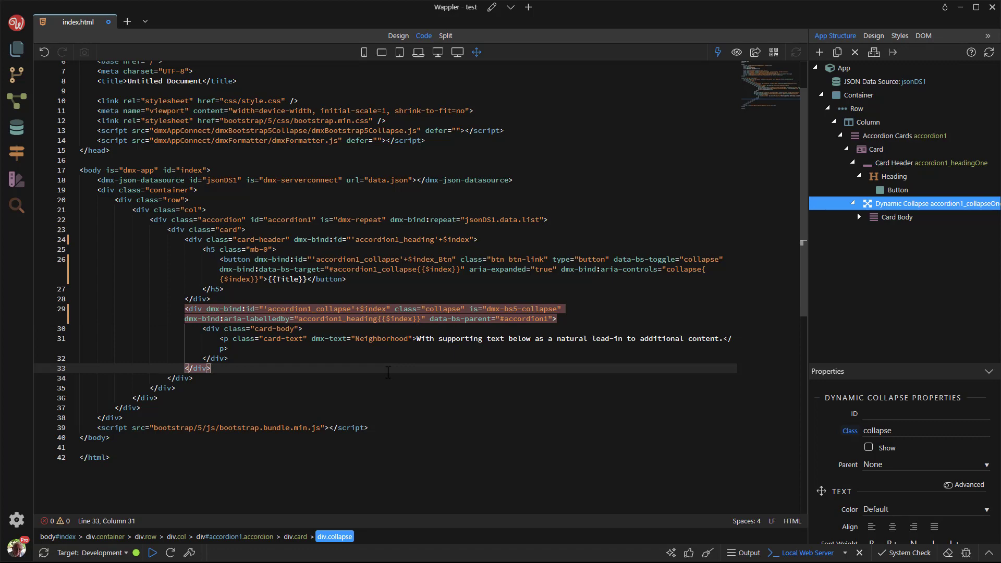
pyautogui.press('ctrl+s')
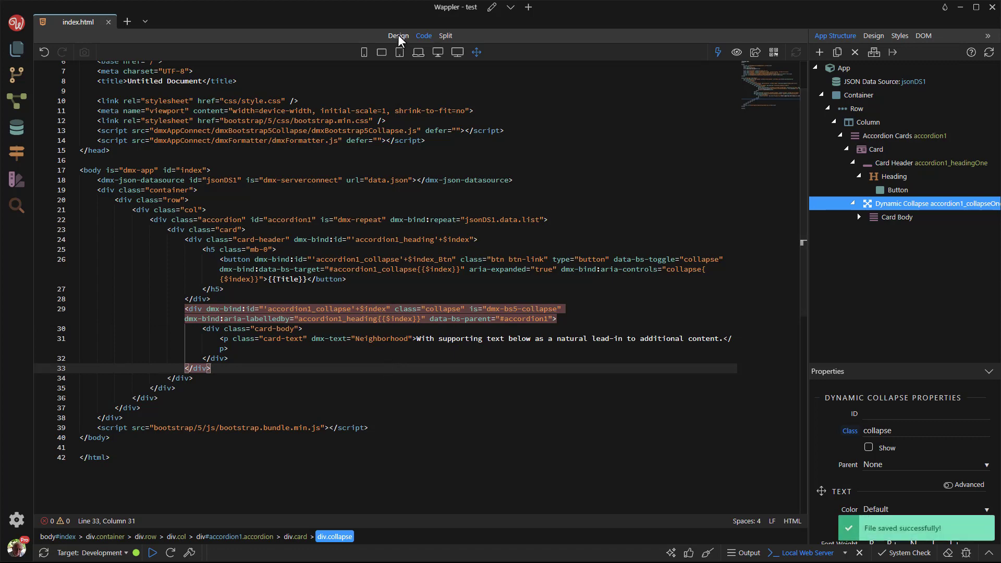
# - Return to Design view, reload the preview, and test opening the Sunny Isles Beach panel
pyautogui.click(398, 36)
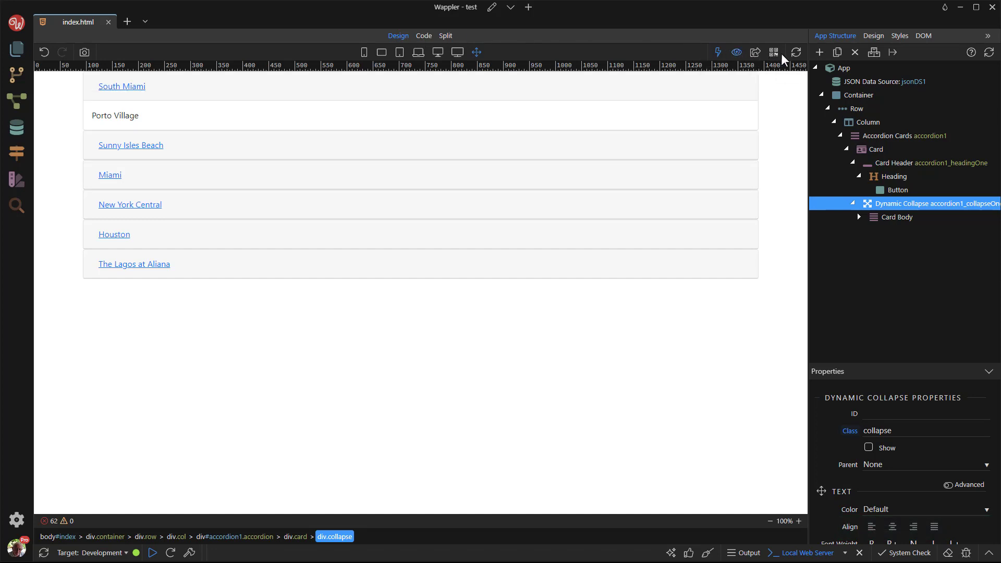
pyautogui.click(796, 52)
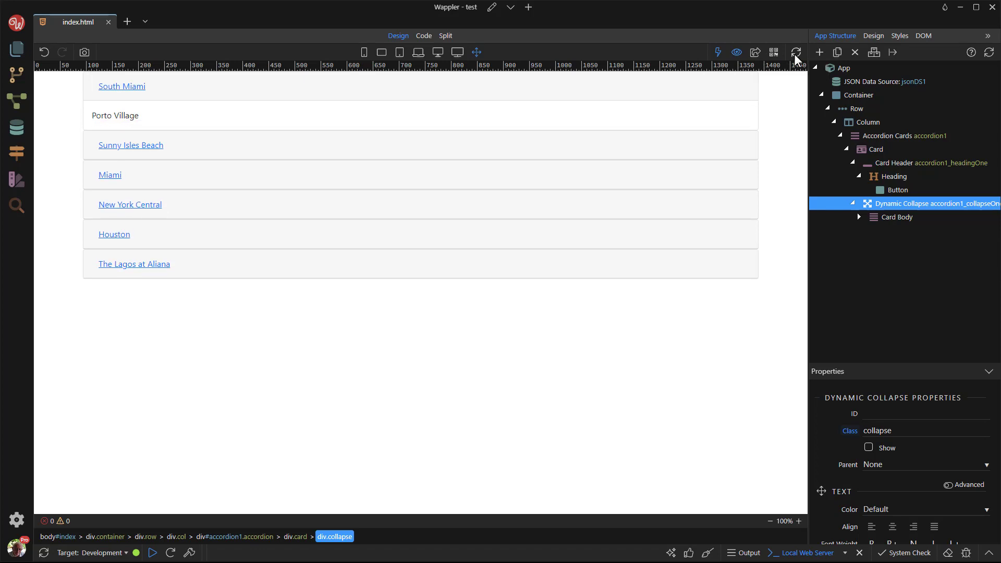
pyautogui.moveTo(141, 150)
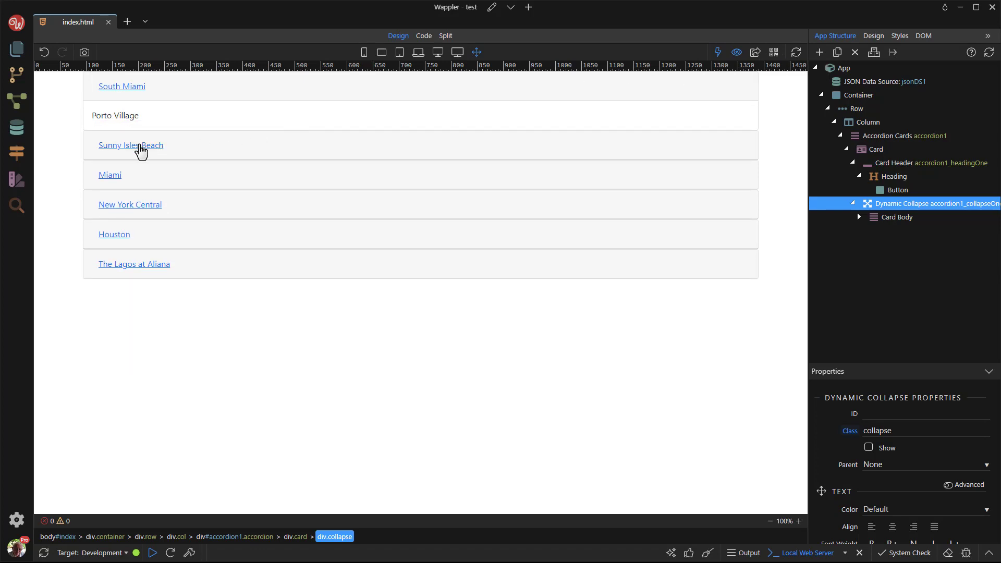
pyautogui.click(131, 145)
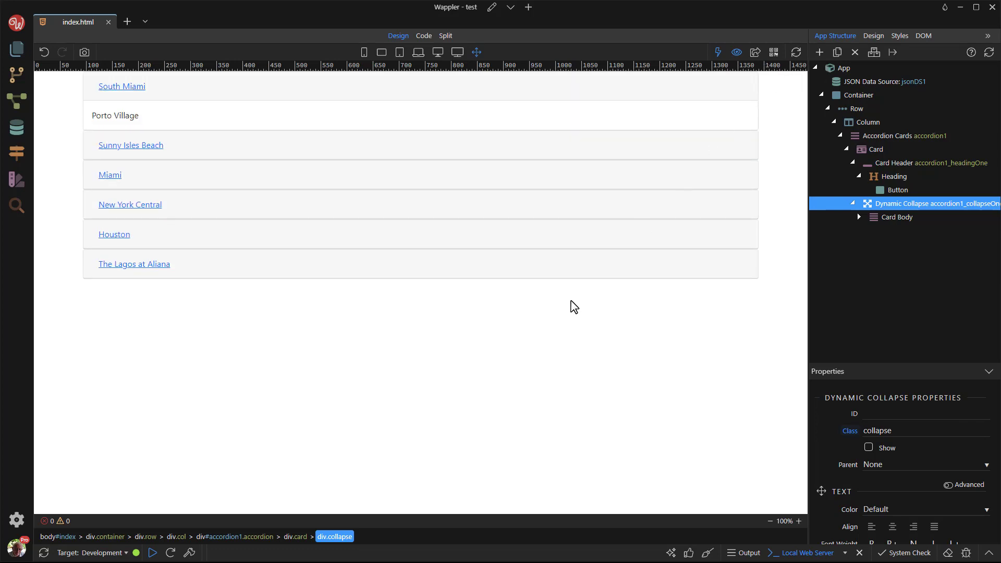
pyautogui.moveTo(493, 398)
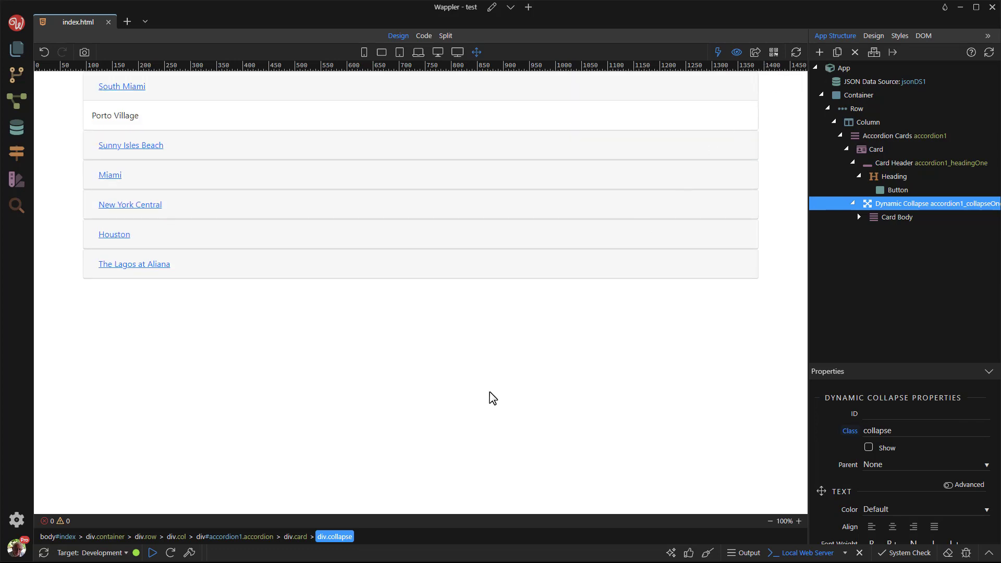